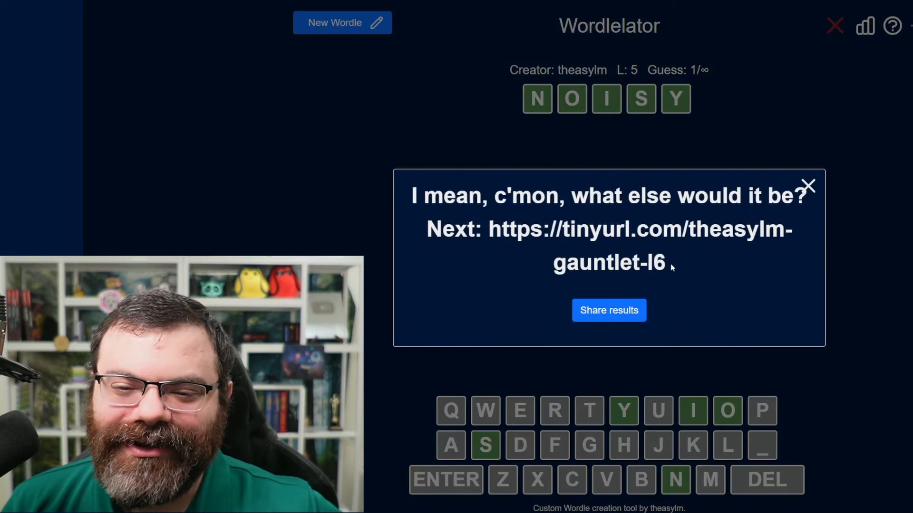
Select the puzzle-seven link in the NATURE congratulations popup
{"action": "left_click_drag", "start_coordinate": [489, 229], "coordinate": [665, 263]}
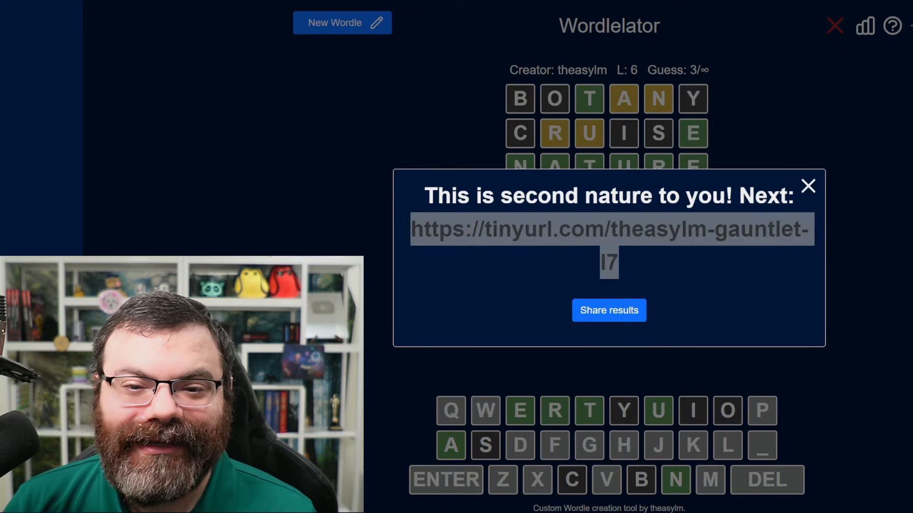
Fill the third row around I, L, T, Y to solve puzzle seven as ABILITY
{"action": "left_click", "coordinate": [808, 186]}
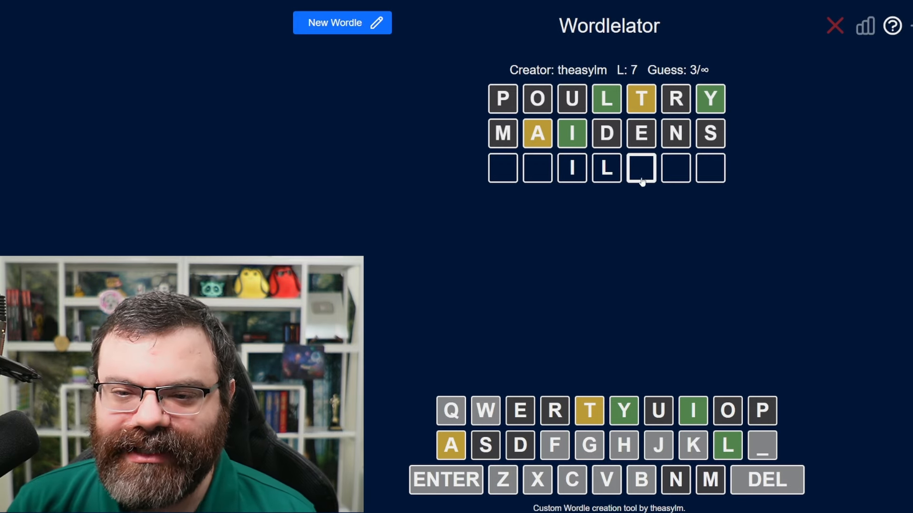
{"action": "type", "text": "Y"}
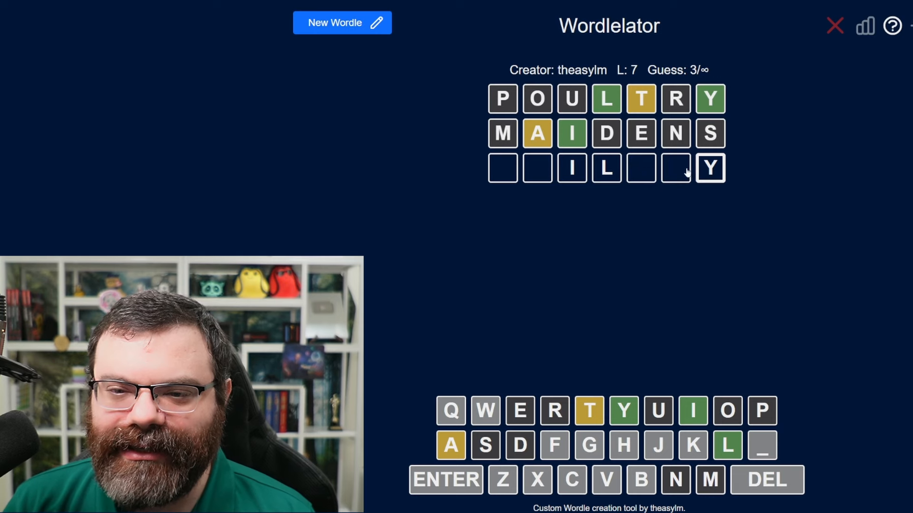
{"action": "type", "text": "T"}
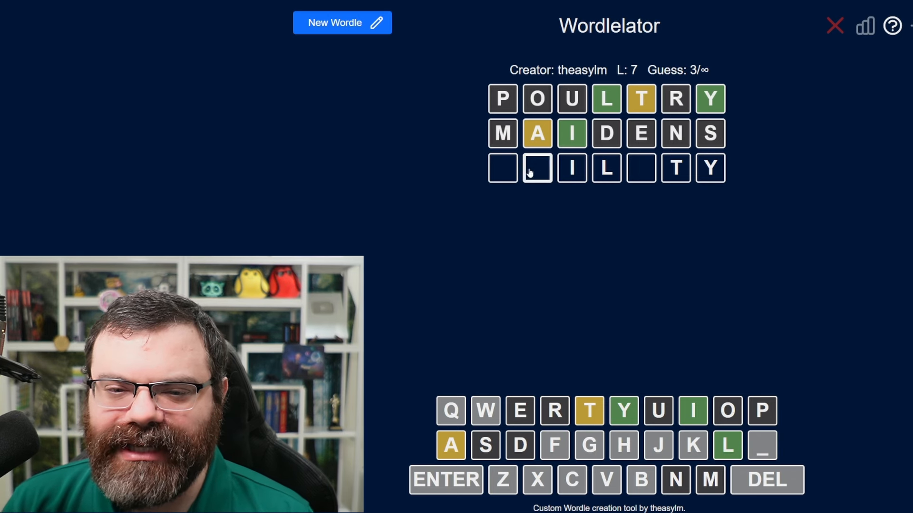
{"action": "type", "text": "A"}
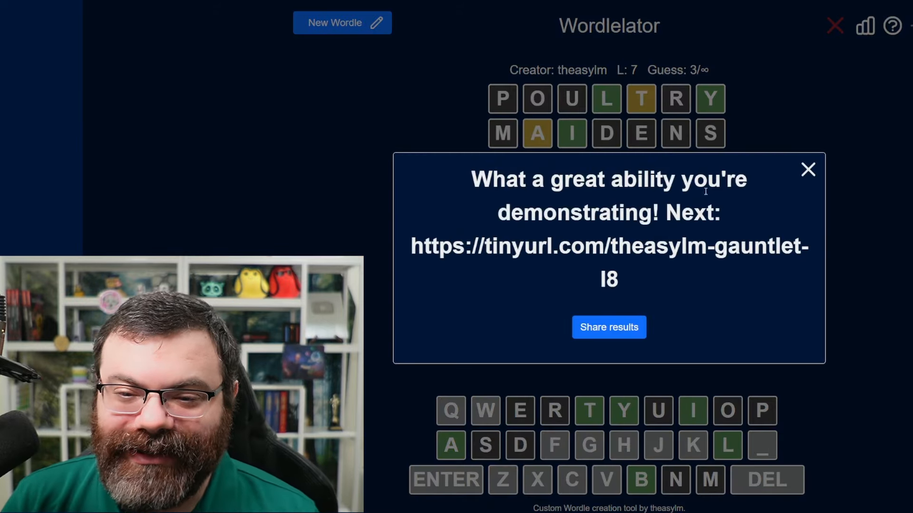
{"action": "mouse_move", "coordinate": [628, 277]}
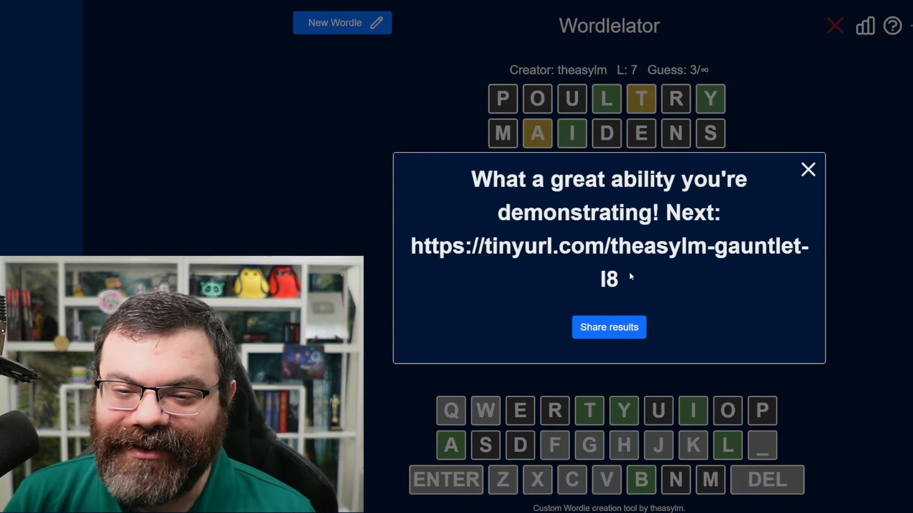
Open puzzle eight, guess ROBUSTLY and MACHINED, and place C in row three
{"action": "left_click_drag", "start_coordinate": [669, 213], "coordinate": [608, 279]}
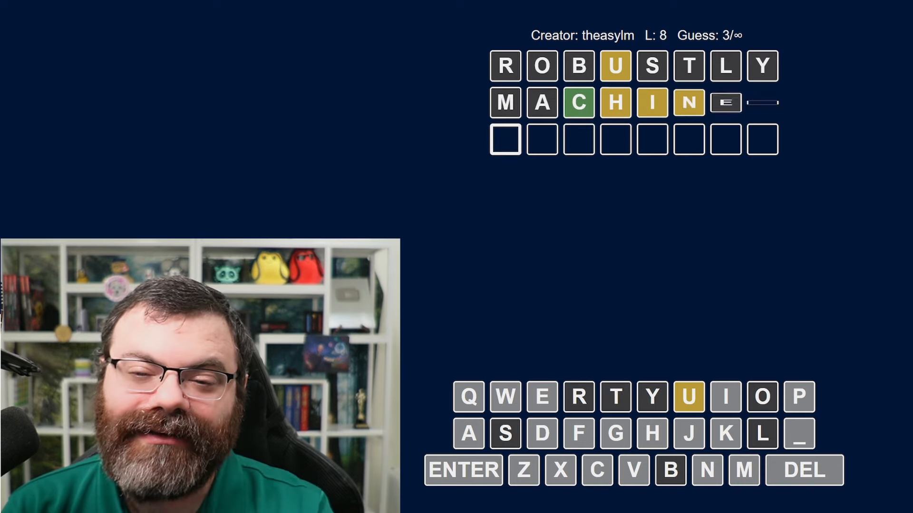
{"action": "type", "text": "D"}
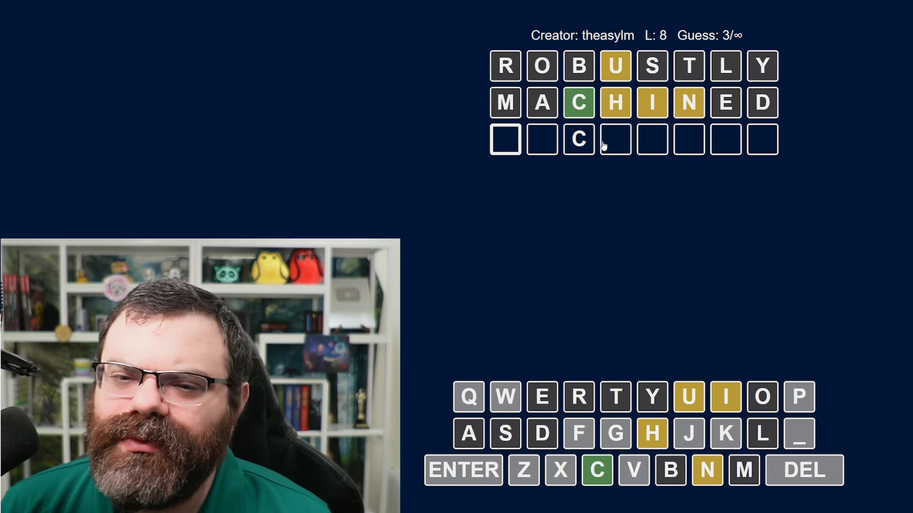
{"action": "mouse_move", "coordinate": [541, 141]}
{"action": "type", "text": "I"}
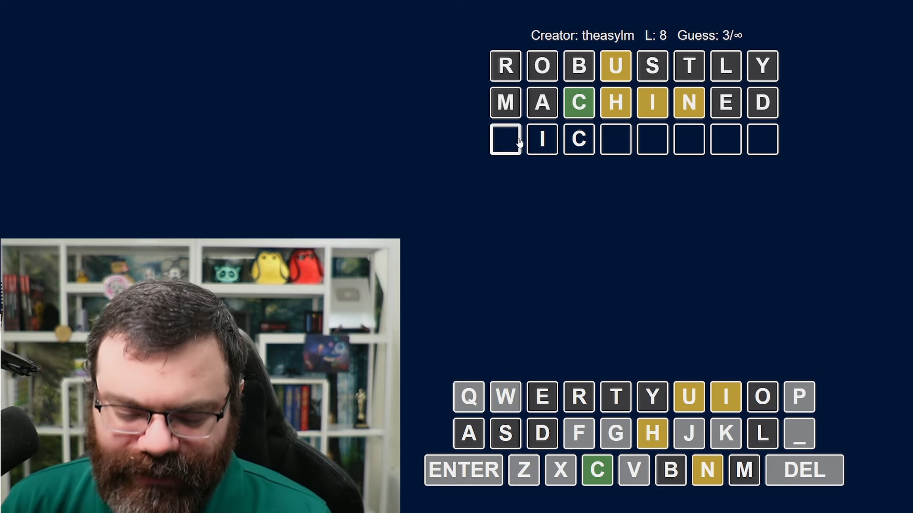
Submit PICNICER as the third guess and place C, C, H in row four
{"action": "type", "text": "P"}
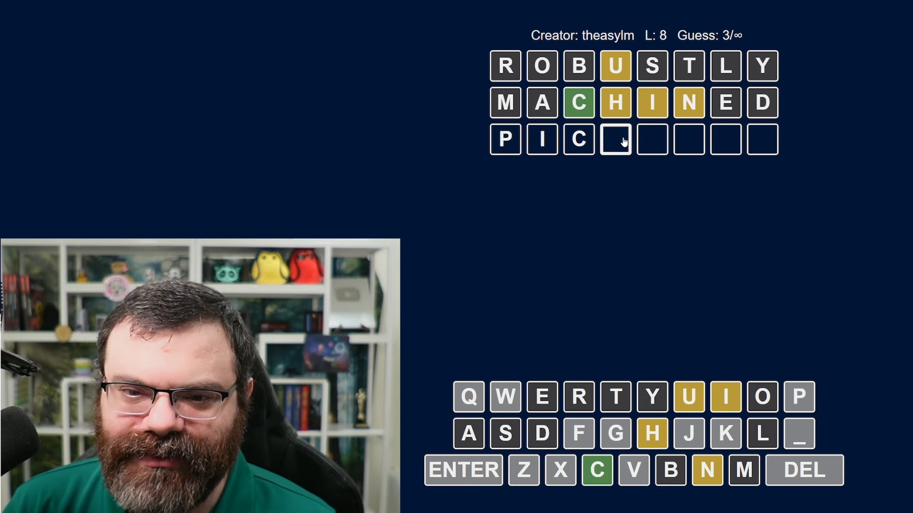
{"action": "mouse_move", "coordinate": [804, 181]}
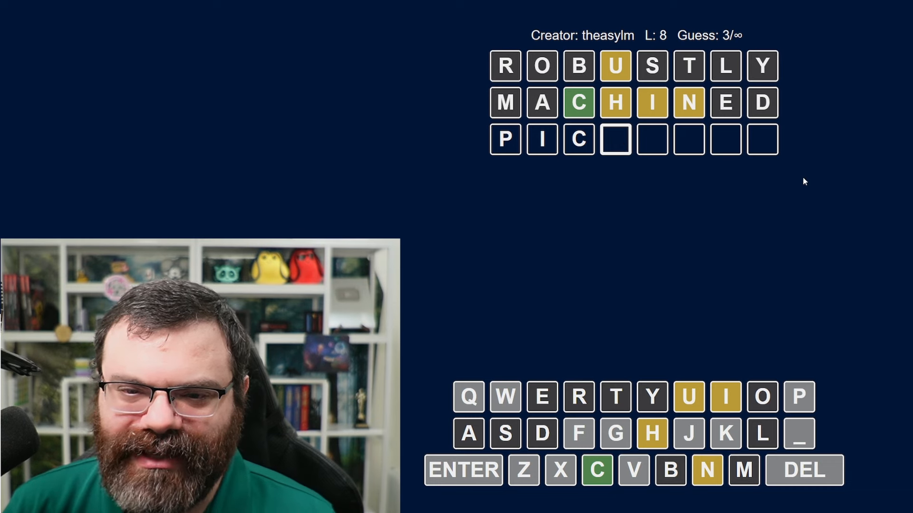
{"action": "type", "text": "NIC"}
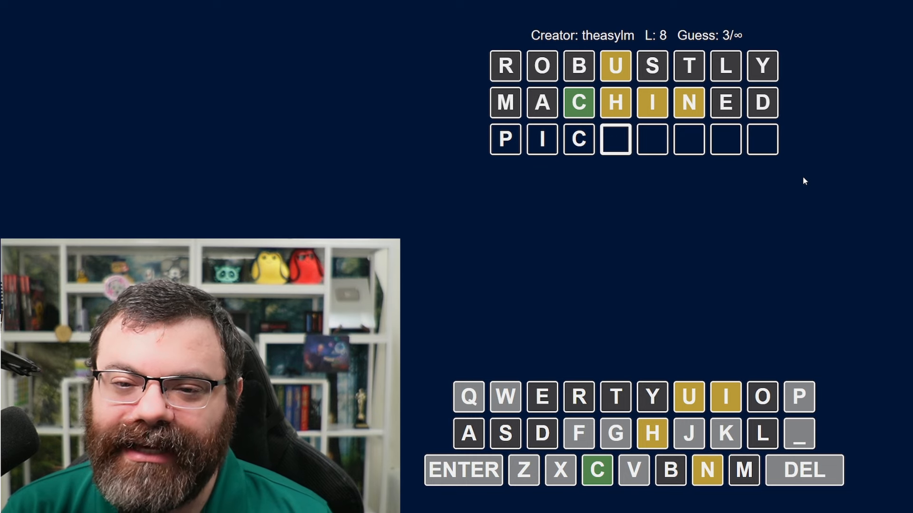
{"action": "type", "text": "NICER"}
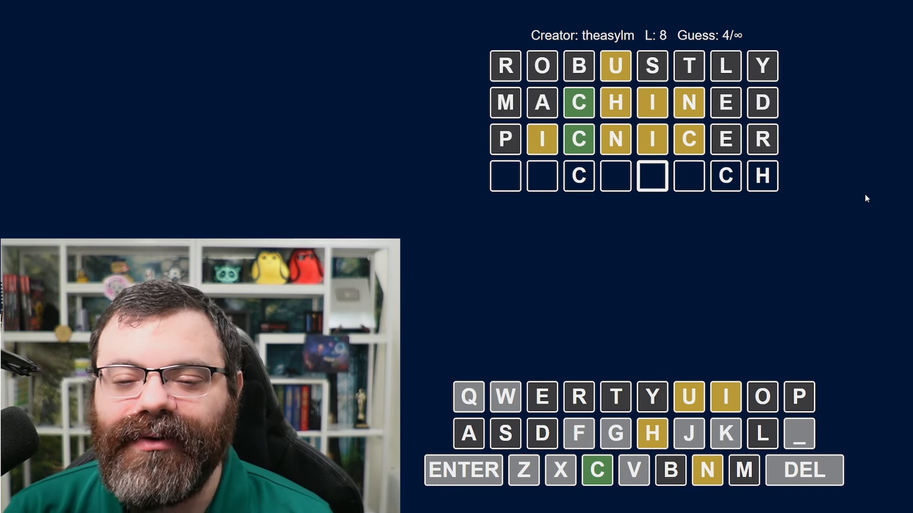
Submit SANDWICH as the fourth guess and type HUCK_ING into row five
{"action": "type", "text": "IN"}
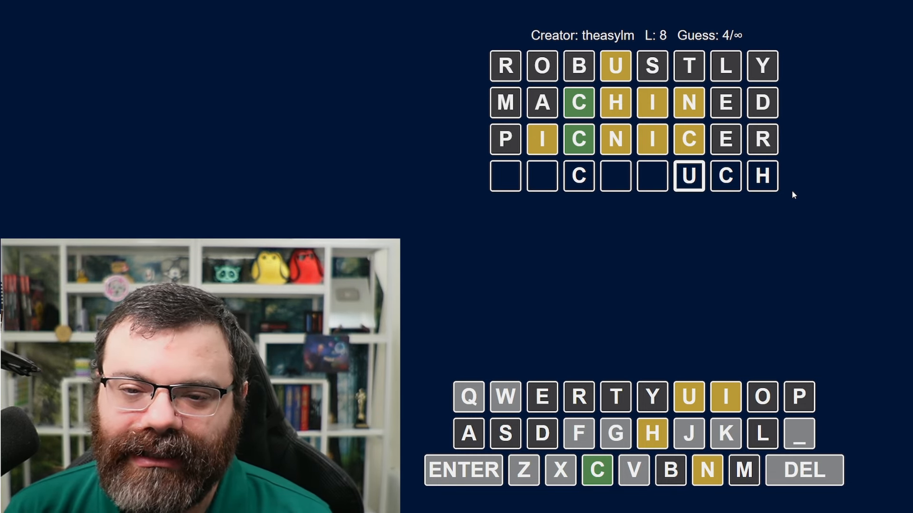
{"action": "key", "text": "Backspace"}
{"action": "type", "text": "HUCK ING"}
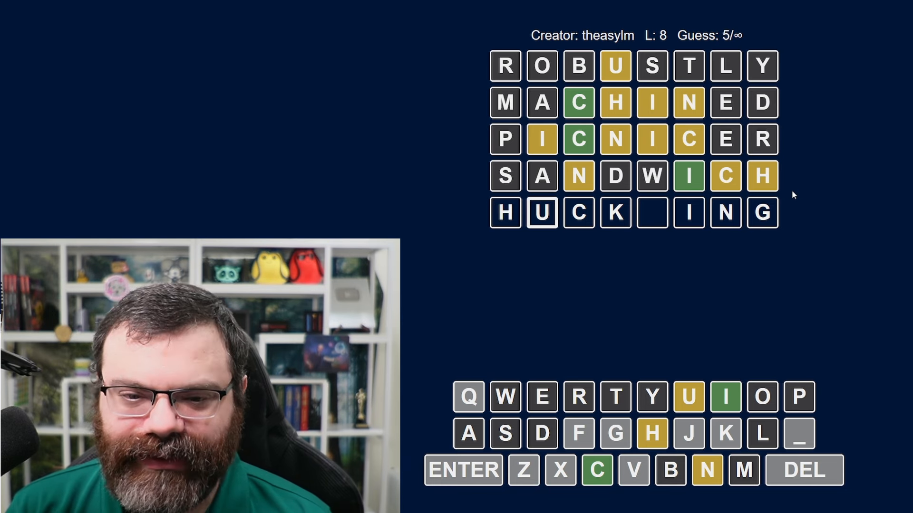
Clear the two H tiles from the sixth guess, leaving _UC__IN_
{"action": "left_click", "coordinate": [803, 470]}
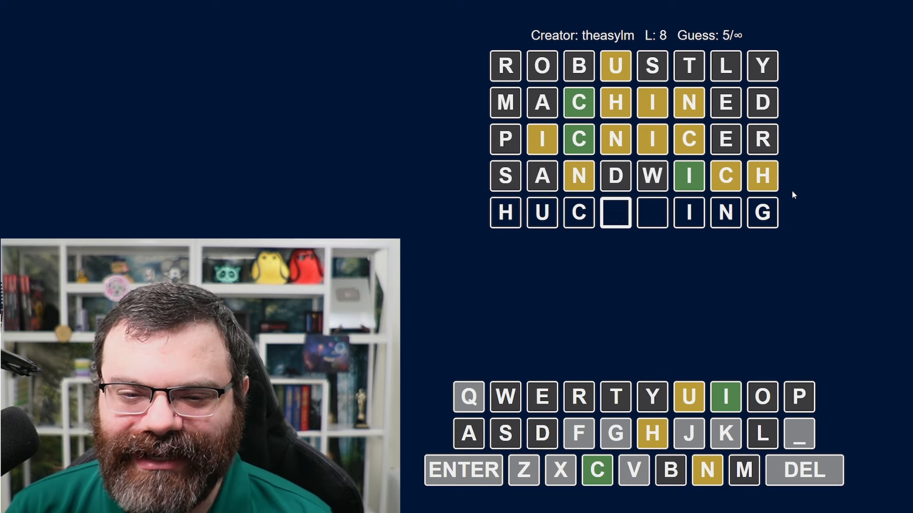
{"action": "left_click", "coordinate": [803, 470]}
{"action": "type", "text": "I"}
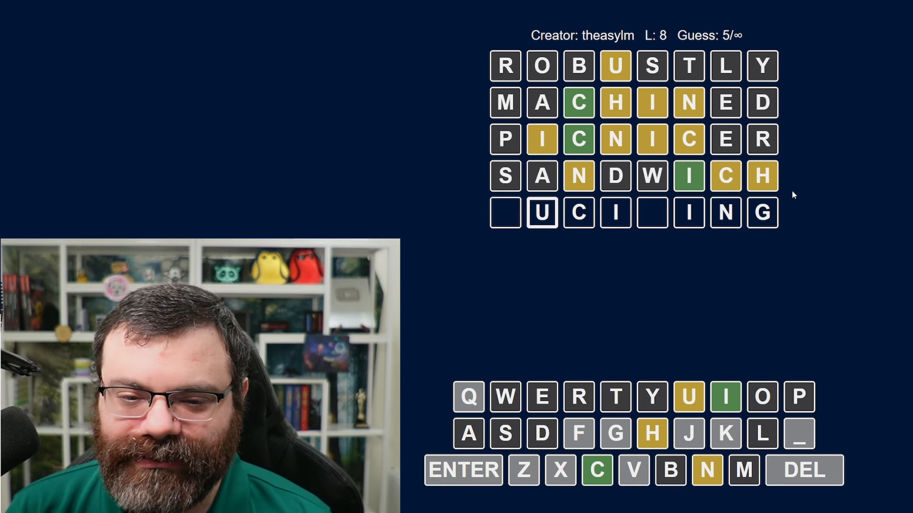
{"action": "type", "text": "H"}
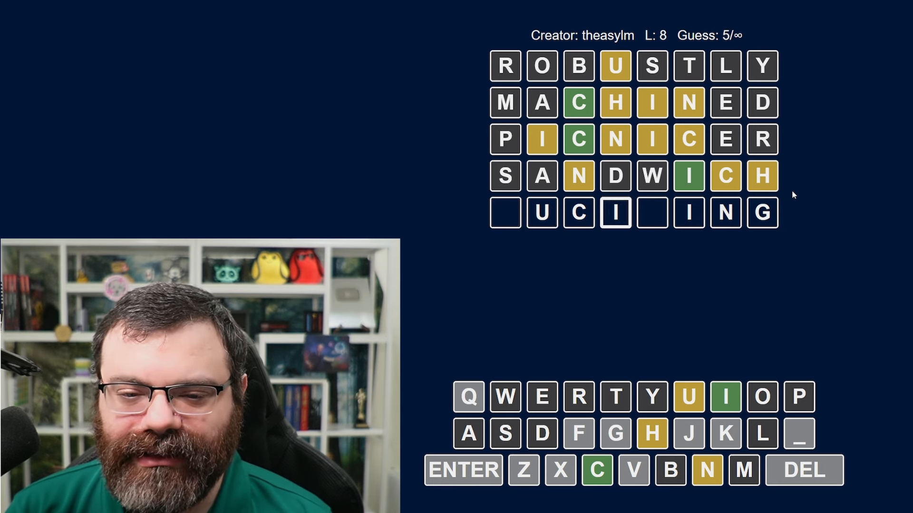
{"action": "key", "text": "H"}
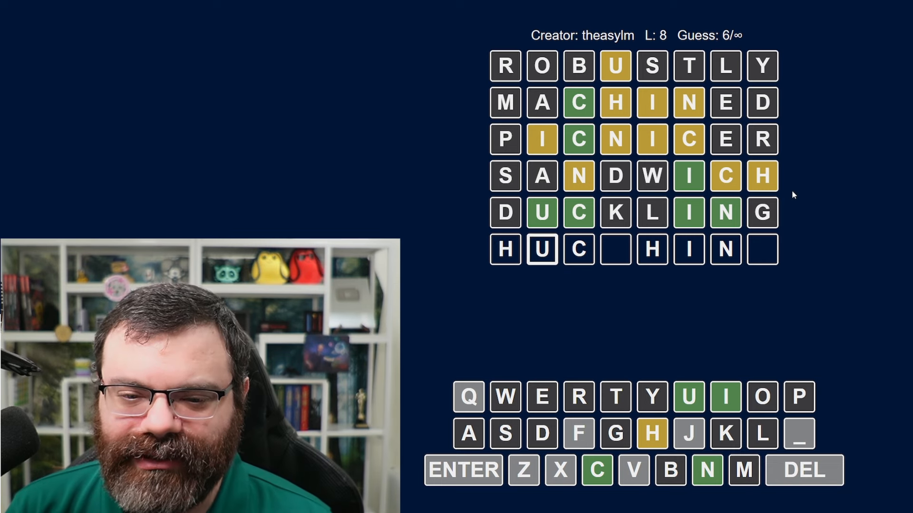
{"action": "left_click", "coordinate": [803, 470]}
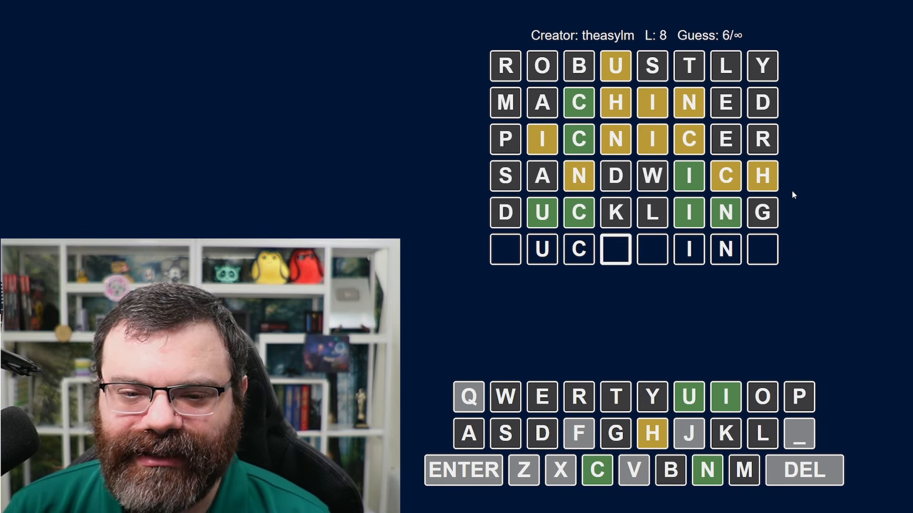
Submit FUCCHINI as guess seven, then ZUCCHINI as guess eight
{"action": "type", "text": "C"}
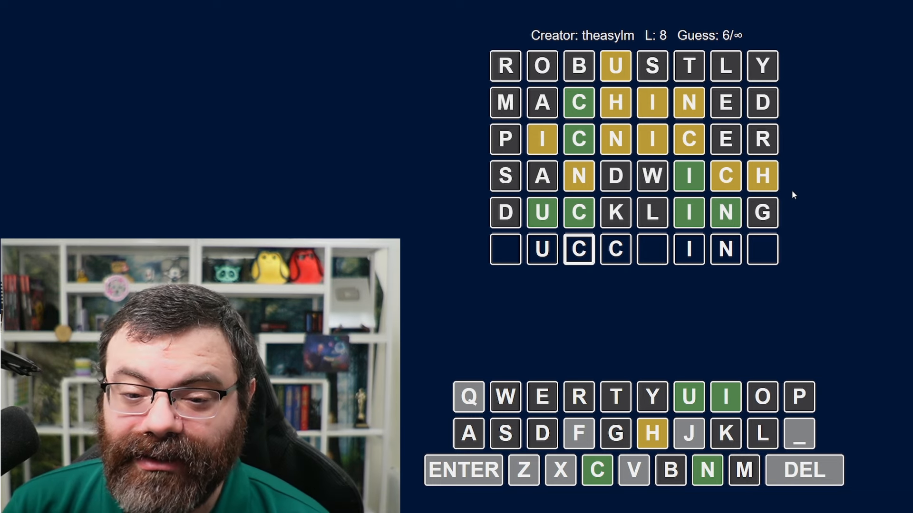
{"action": "left_click", "coordinate": [615, 249]}
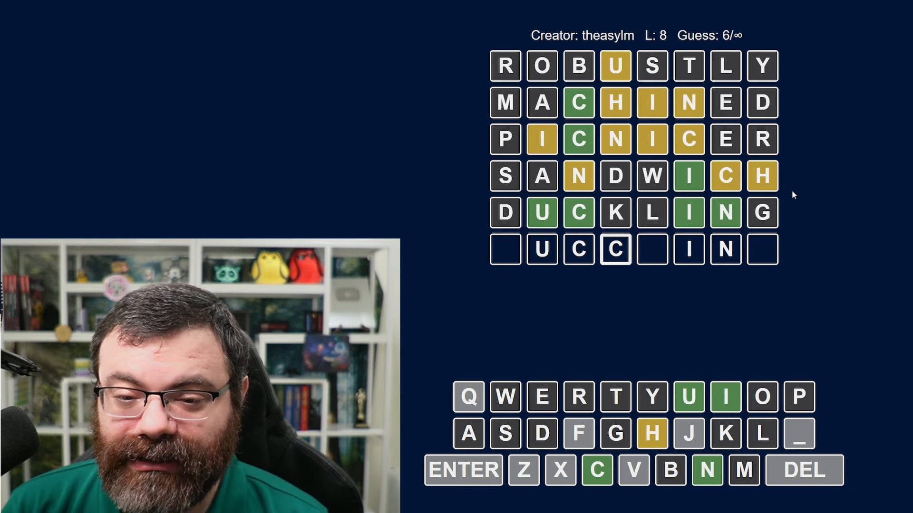
{"action": "type", "text": "CCHI"}
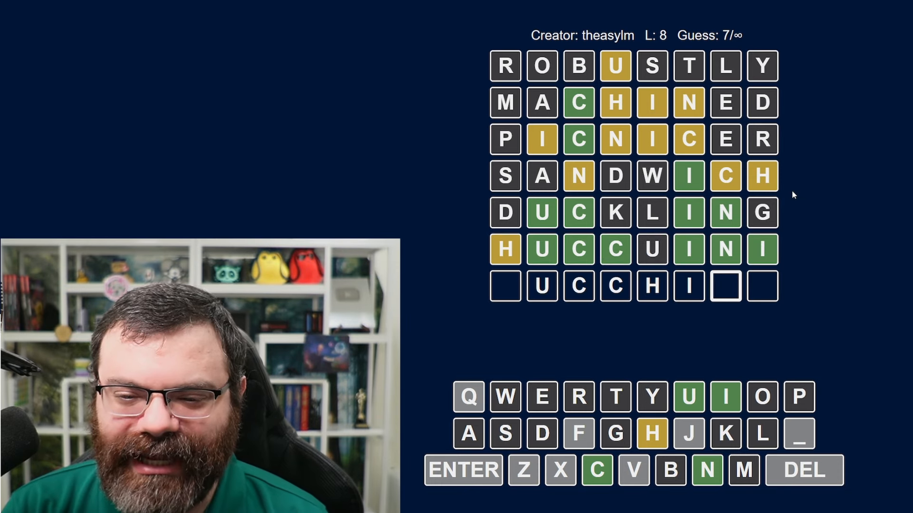
{"action": "type", "text": "NI"}
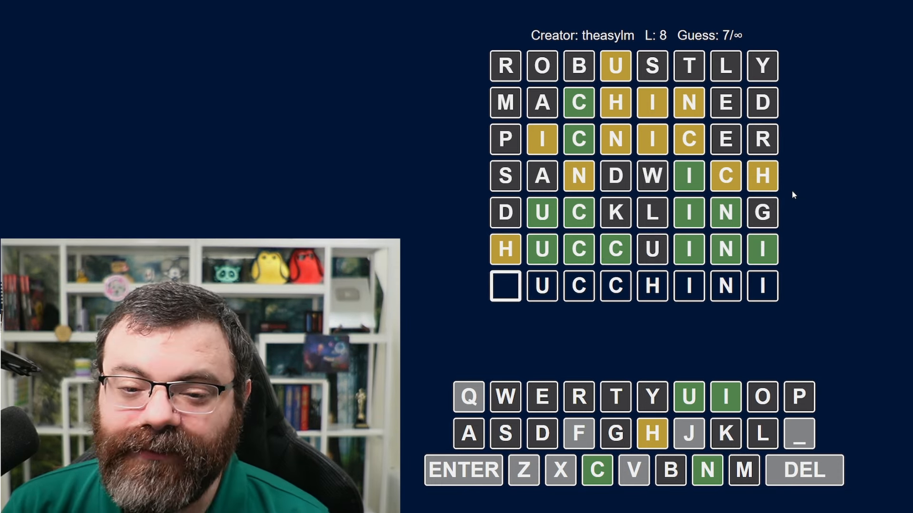
{"action": "type", "text": "F"}
{"action": "key", "text": "enter"}
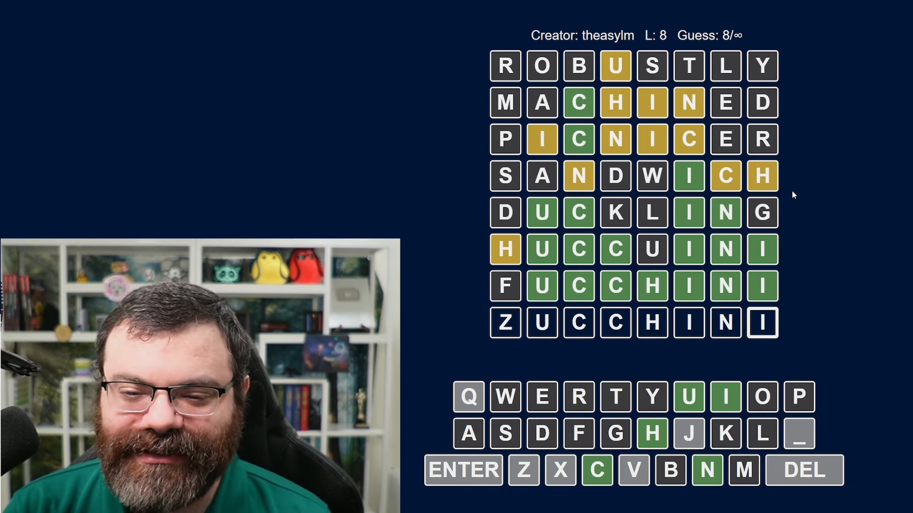
{"action": "key", "text": "enter"}
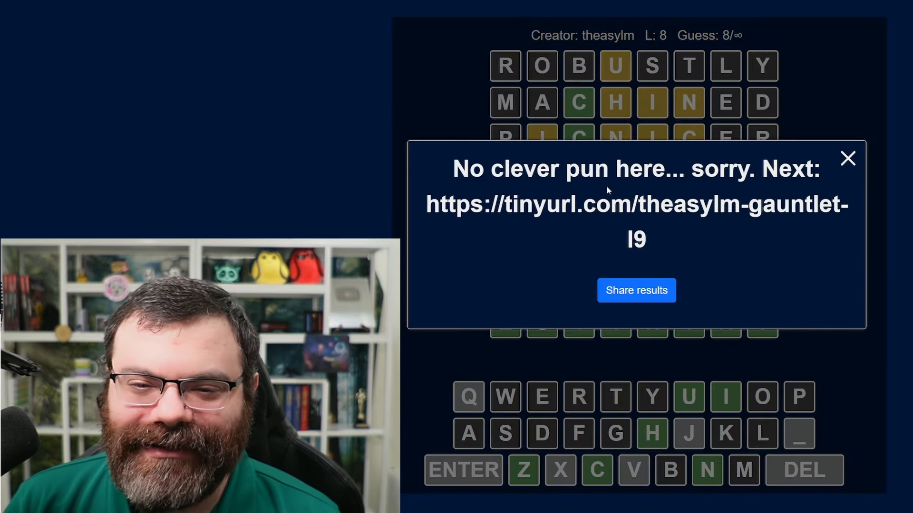
Select the tinyurl link in the results popup and open it
{"action": "left_click_drag", "start_coordinate": [428, 204], "coordinate": [644, 239]}
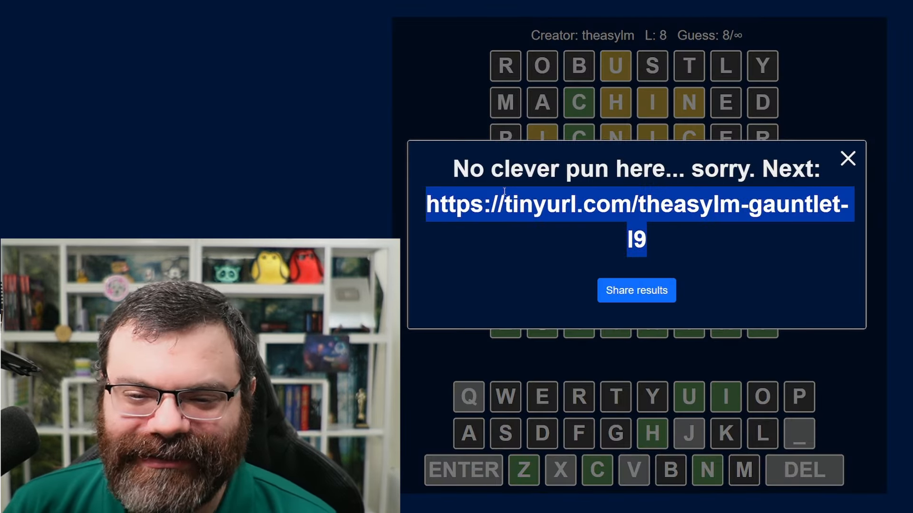
{"action": "left_click", "coordinate": [848, 158]}
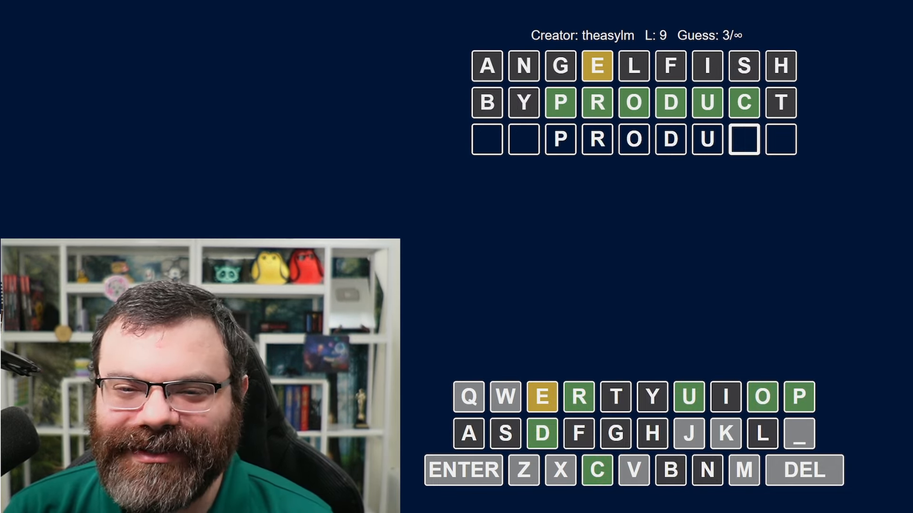
Finish the nine-letter guess to solve the puzzle and reveal the puzzle-ten link
{"action": "type", "text": "E"}
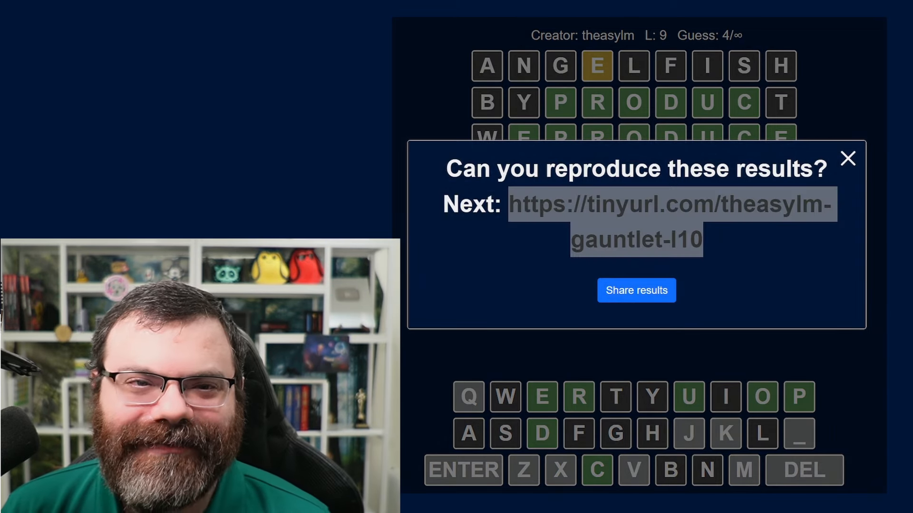
Load the ten-letter puzzle and submit BLACKSMITH, GUNPOWDERY and TACOBELLNO
{"action": "left_click", "coordinate": [848, 159]}
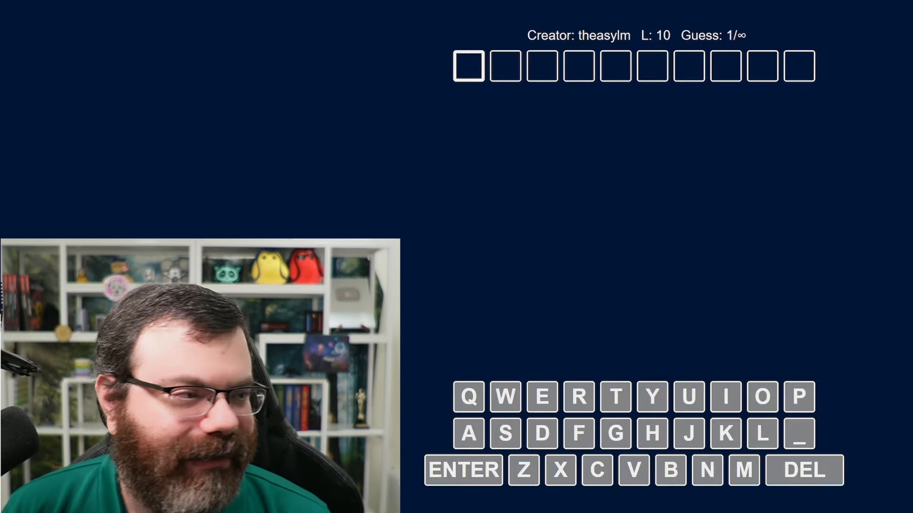
{"action": "mouse_move", "coordinate": [838, 204]}
{"action": "type", "text": "BLACKSMITH"}
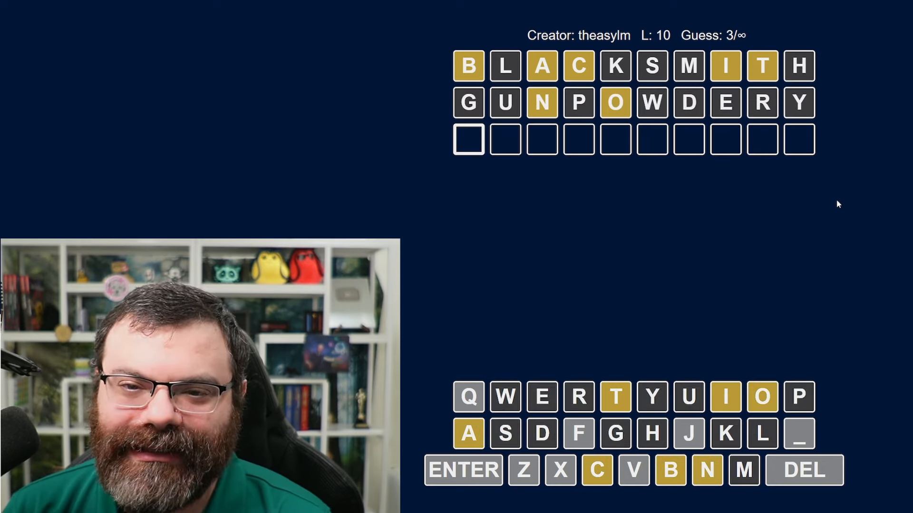
{"action": "mouse_move", "coordinate": [806, 193]}
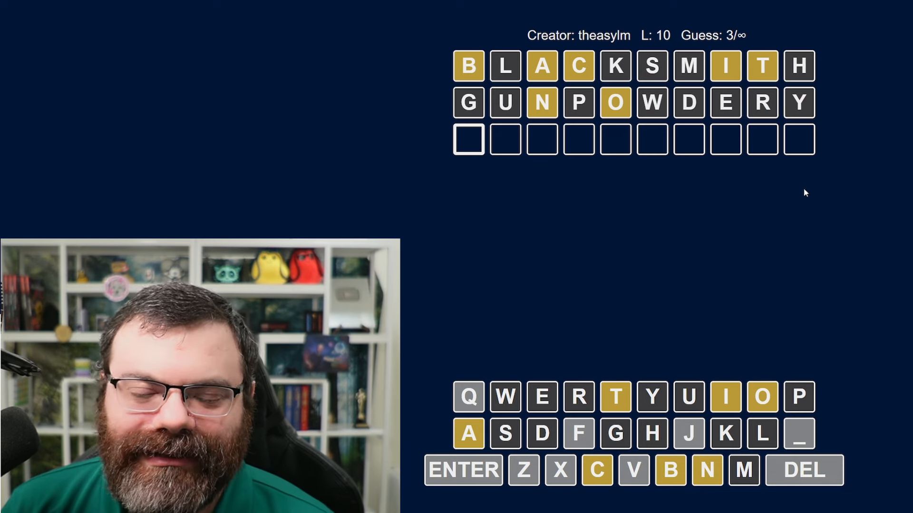
{"action": "mouse_move", "coordinate": [798, 224]}
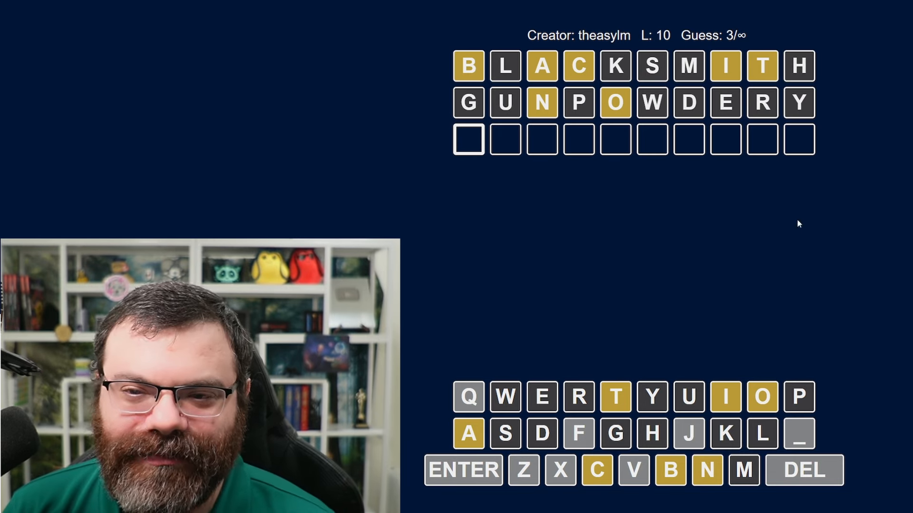
{"action": "mouse_move", "coordinate": [851, 202]}
{"action": "type", "text": "BACNOIT"}
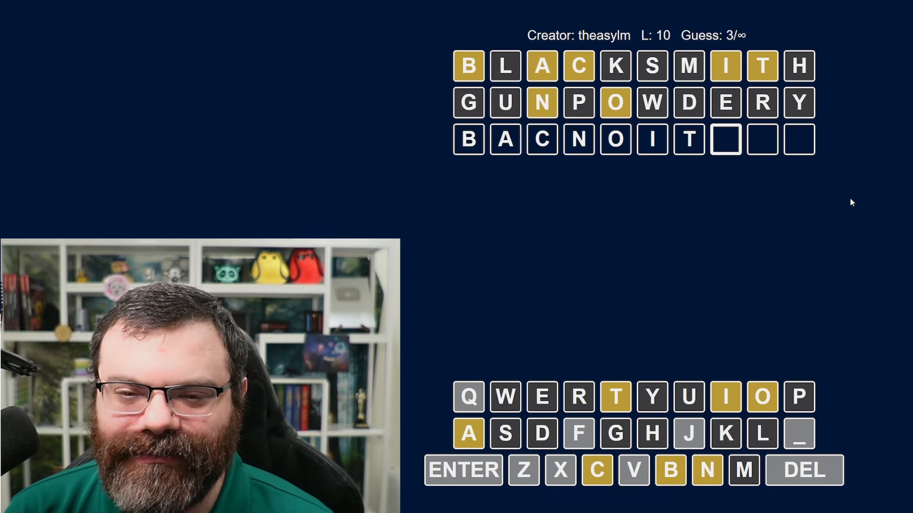
{"action": "left_click", "coordinate": [802, 470]}
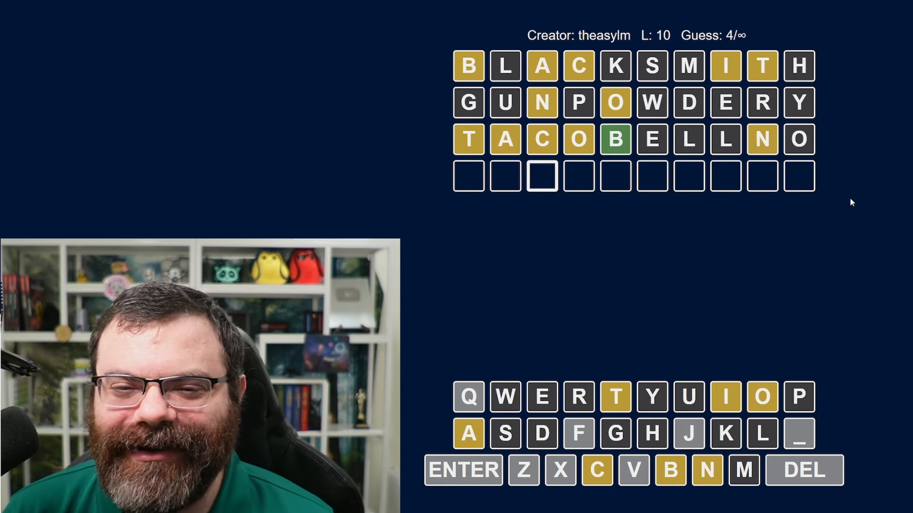
Enter CATABINTON in the fourth row and submit it, turning T, B, I and second T green
{"action": "left_click", "coordinate": [671, 469]}
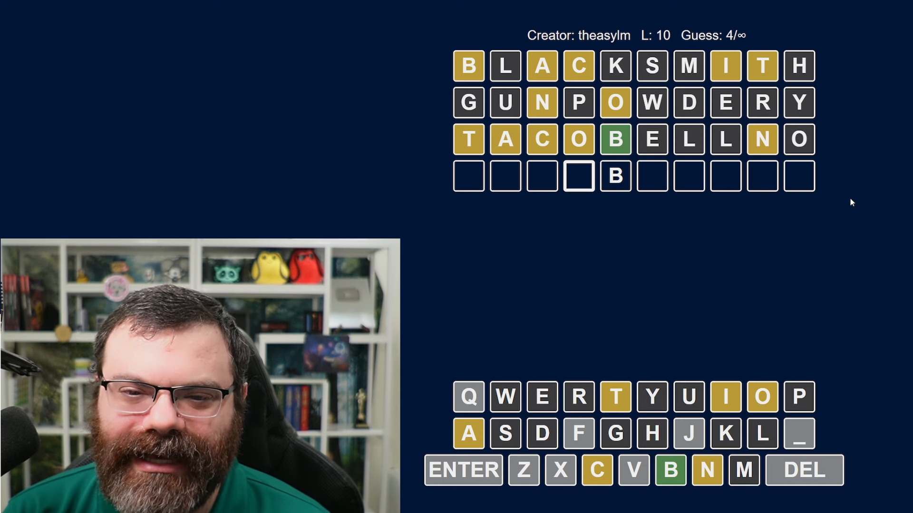
{"action": "type", "text": "A"}
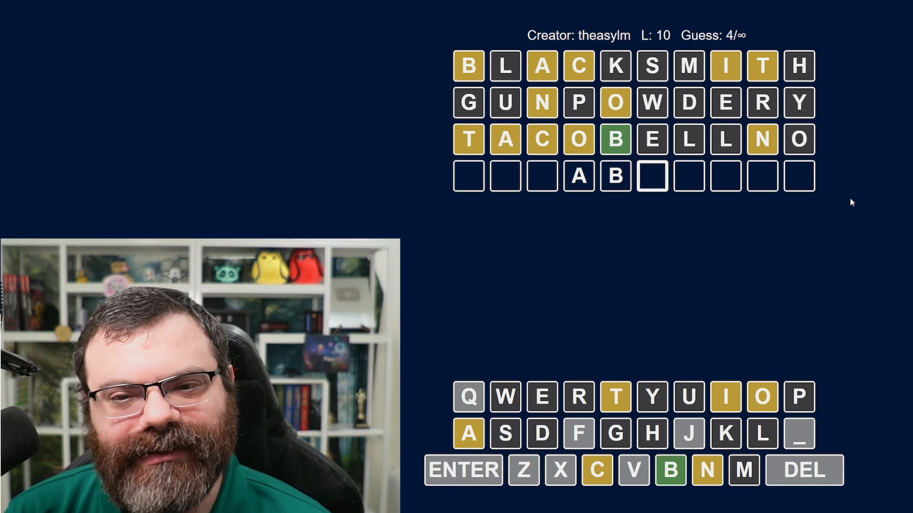
{"action": "type", "text": "IN"}
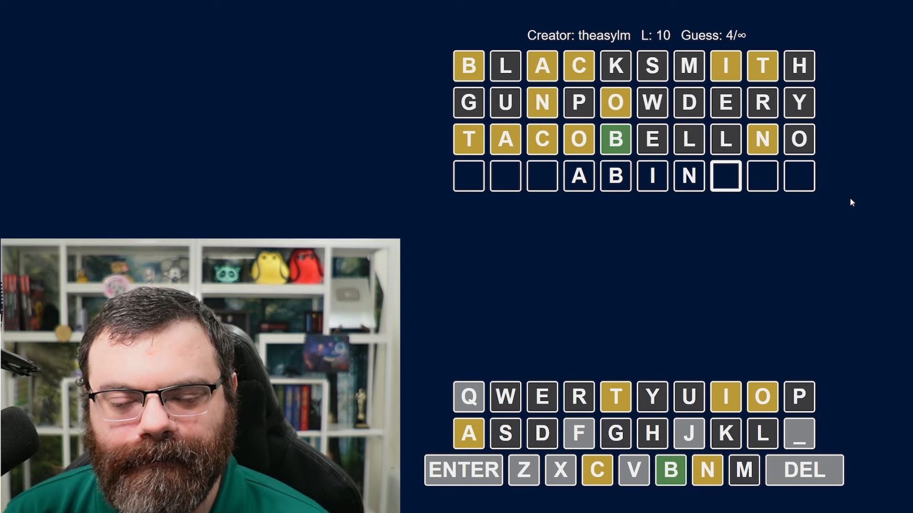
{"action": "key", "text": "T"}
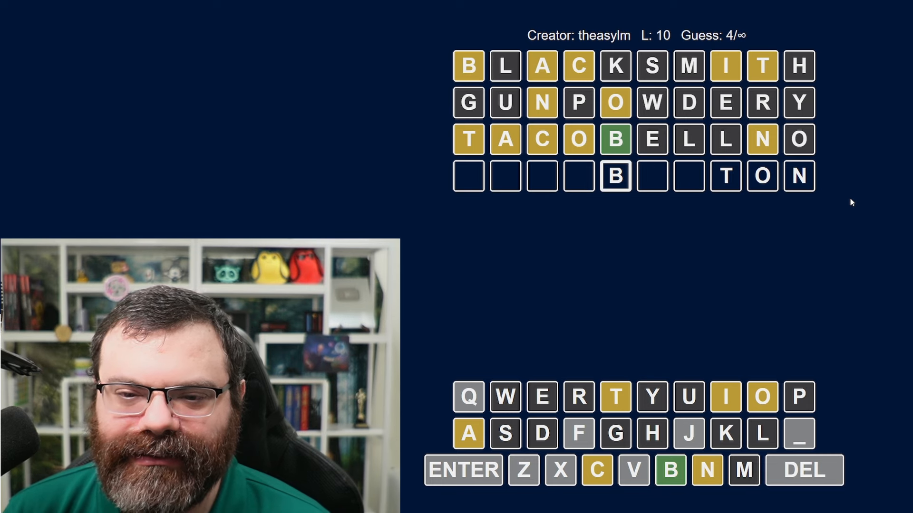
{"action": "type", "text": "IN"}
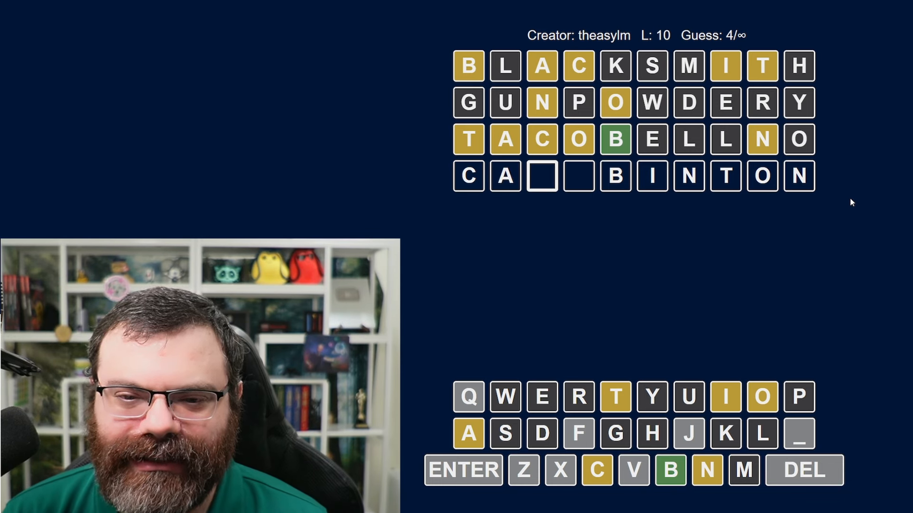
{"action": "type", "text": "T"}
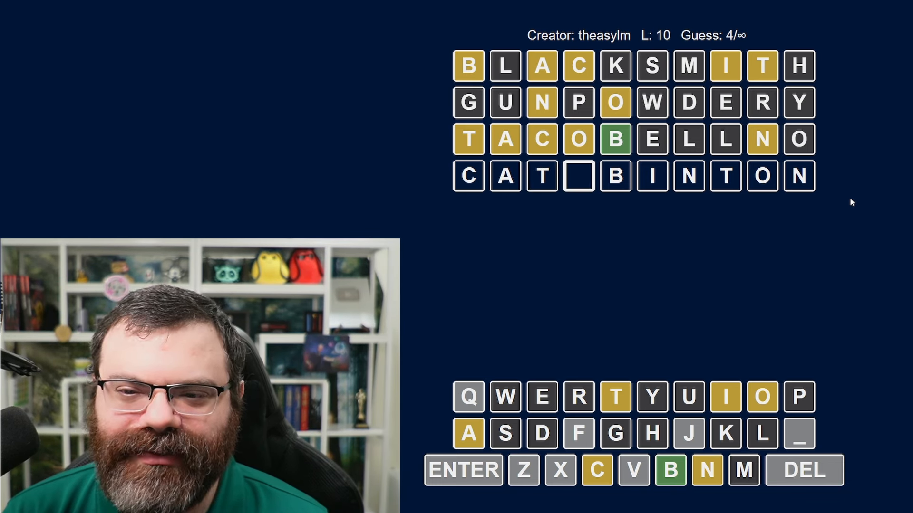
{"action": "type", "text": "A"}
{"action": "key", "text": "Enter"}
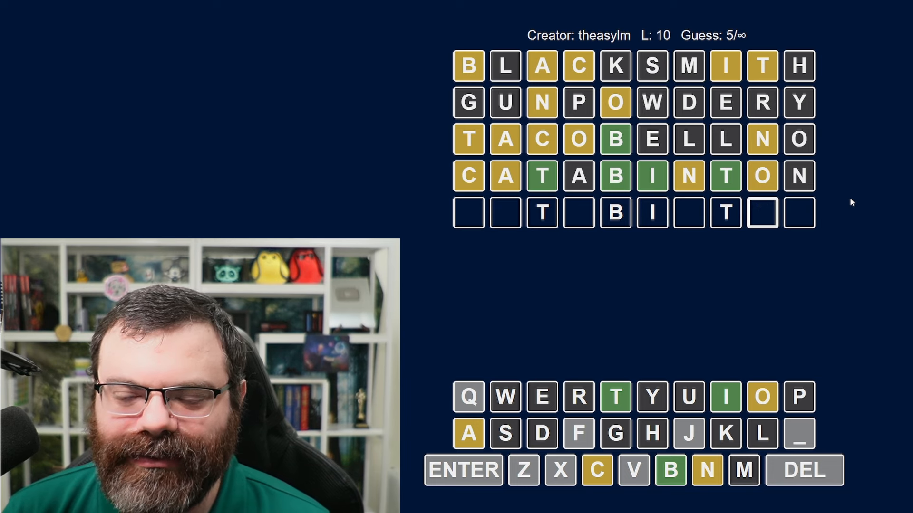
Complete the fifth guess to solve the 10-letter puzzle, then open the tinyurl link
{"action": "key", "text": "Backspace"}
{"action": "type", "text": "AN"}
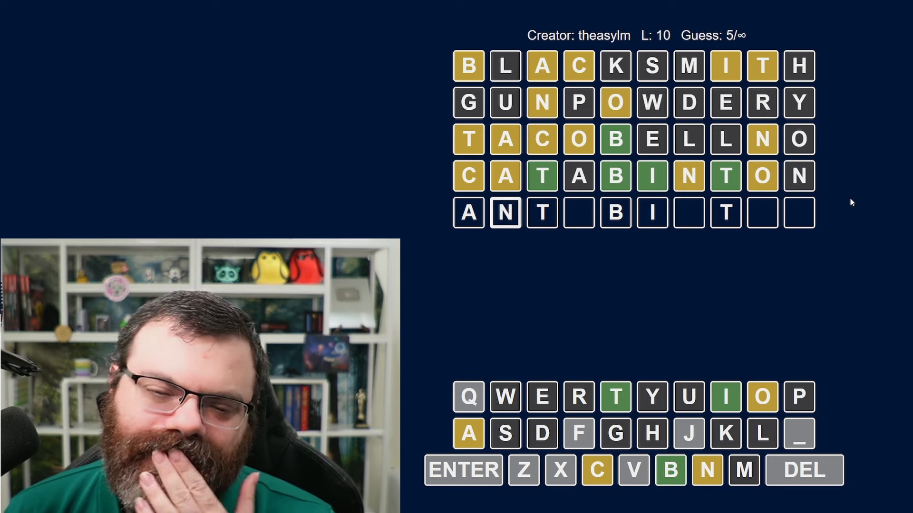
{"action": "key", "text": "Backspace"}
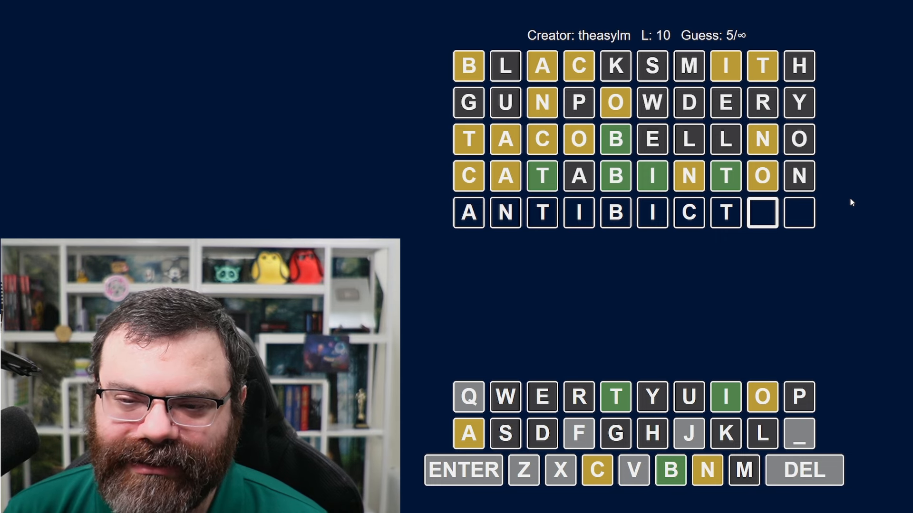
{"action": "type", "text": "C"}
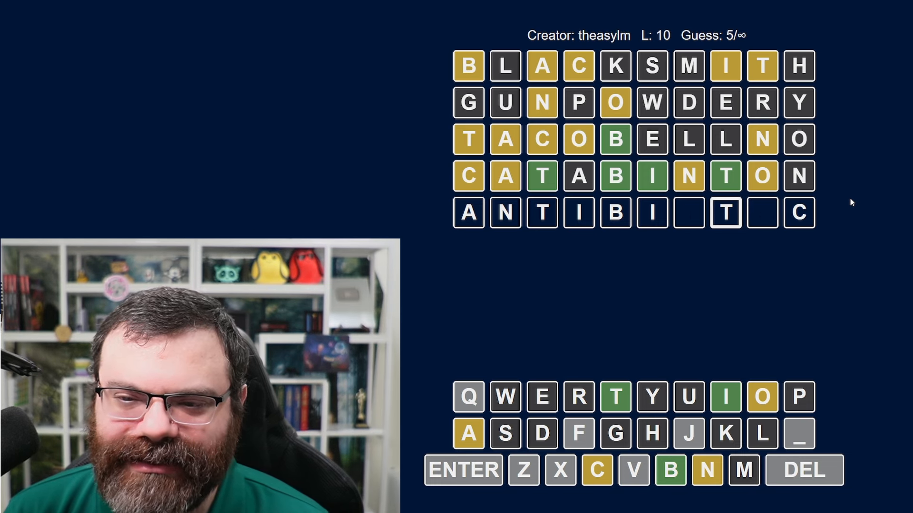
{"action": "key", "text": "Backspace"}
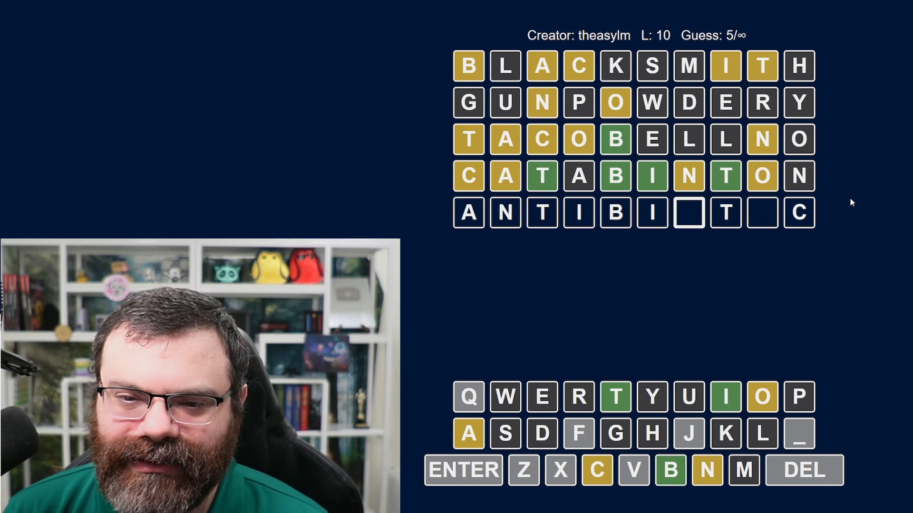
{"action": "type", "text": "O"}
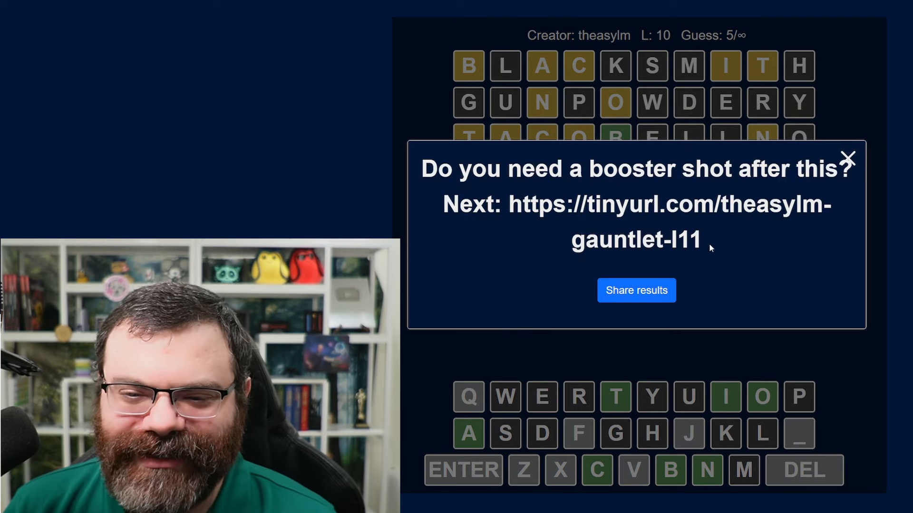
{"action": "left_click_drag", "start_coordinate": [509, 204], "coordinate": [704, 241]}
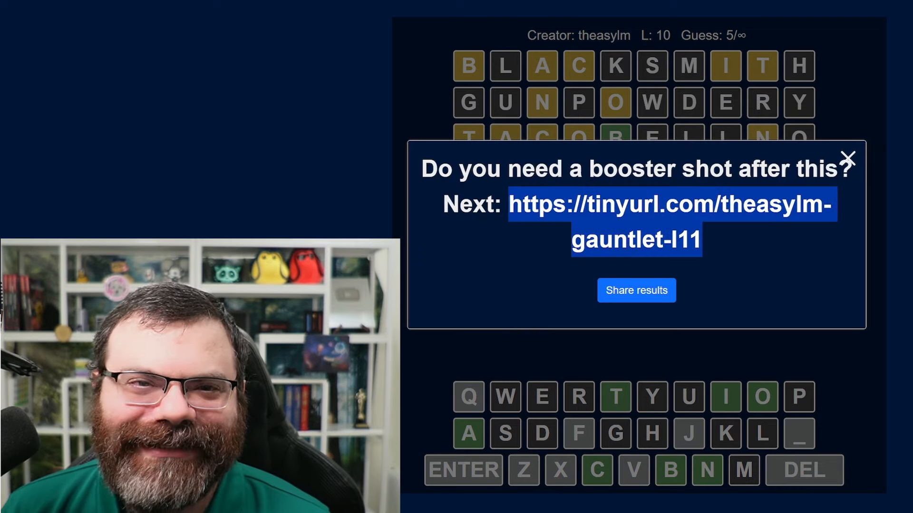
{"action": "left_click", "coordinate": [848, 158]}
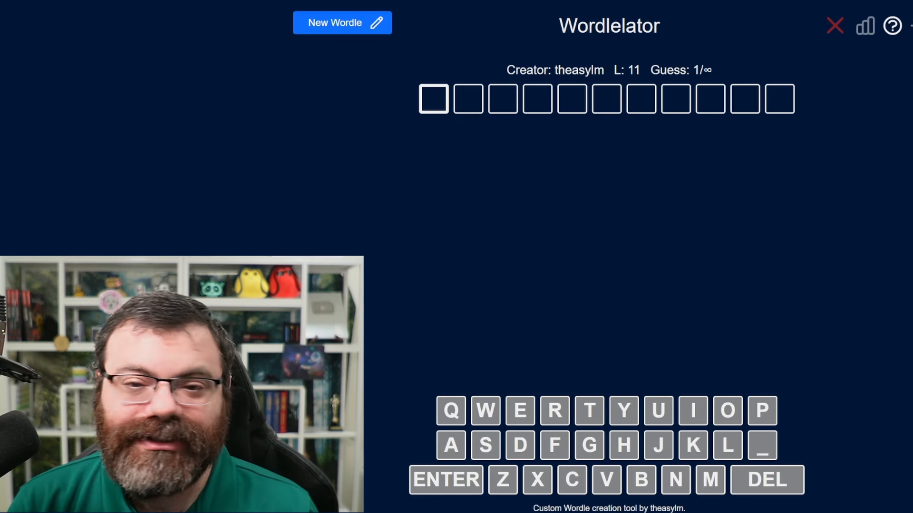
Try TRUSTWORTHY, SPACEFLIGHT and UNSCOOCHEDS as the first three 11-letter guesses
{"action": "type", "text": "TRUSTWORTHY"}
{"action": "type", "text": "SPACEFLIGHT"}
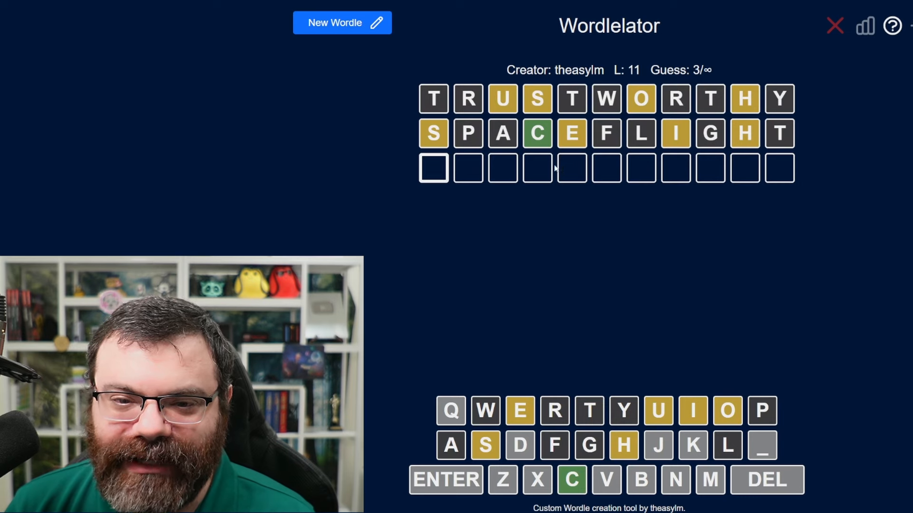
{"action": "type", "text": "C"}
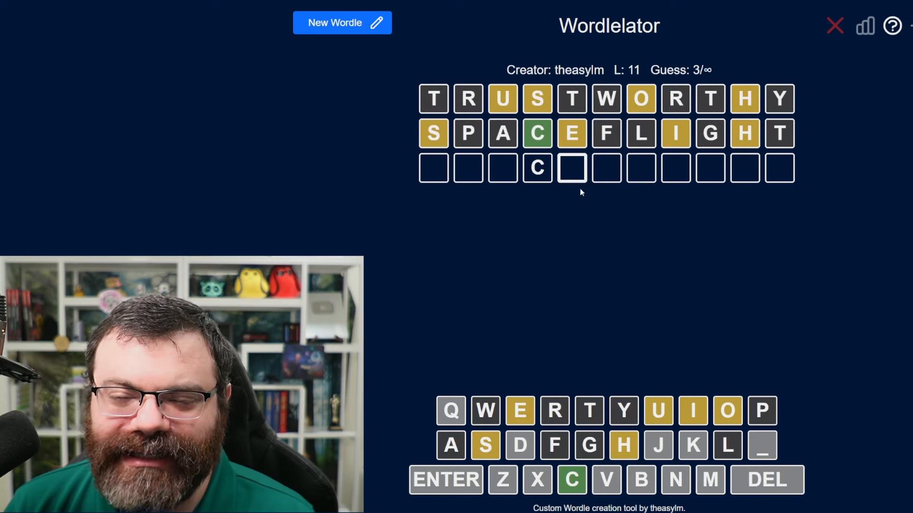
{"action": "mouse_move", "coordinate": [750, 189]}
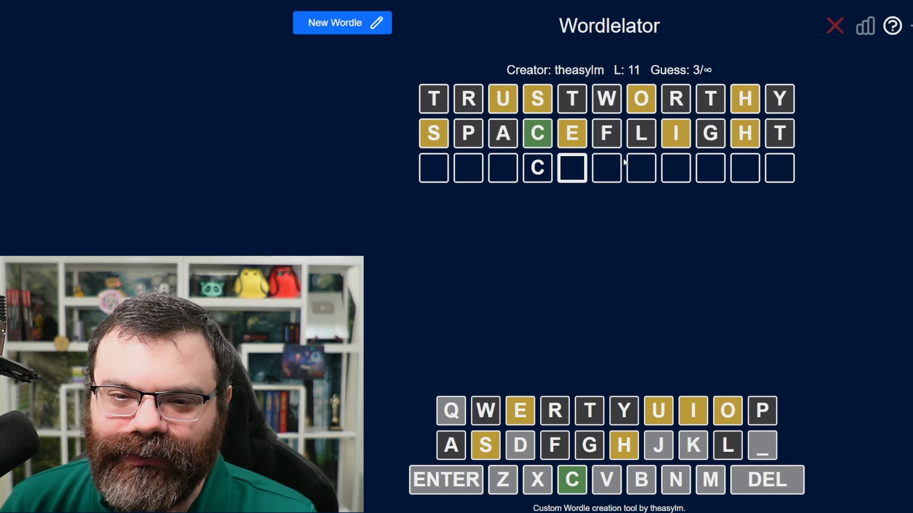
{"action": "mouse_move", "coordinate": [442, 168]}
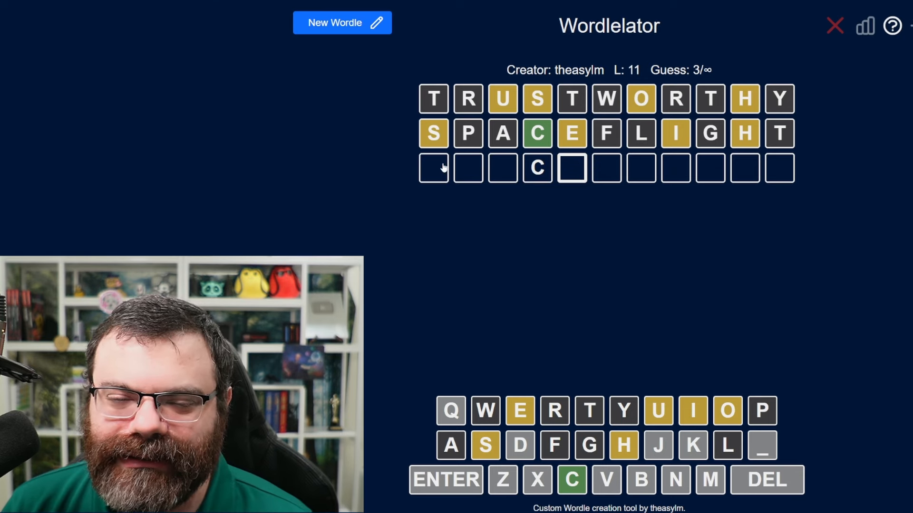
{"action": "mouse_move", "coordinate": [553, 164]}
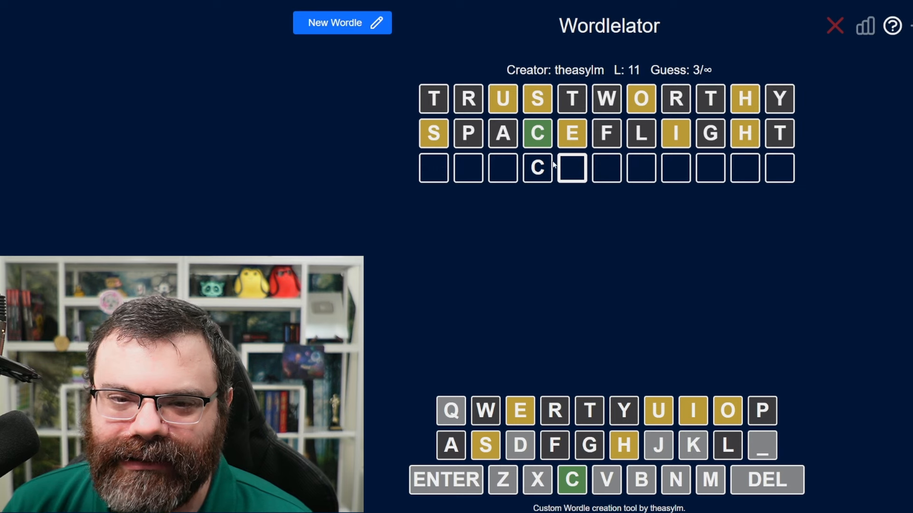
{"action": "left_click", "coordinate": [433, 168]}
{"action": "type", "text": "UNSCOOCHEDS"}
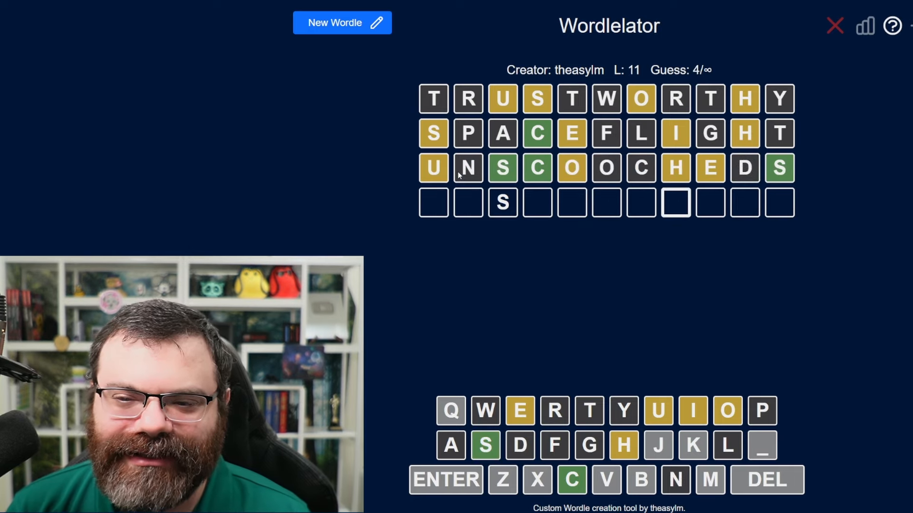
{"action": "left_click", "coordinate": [342, 23]}
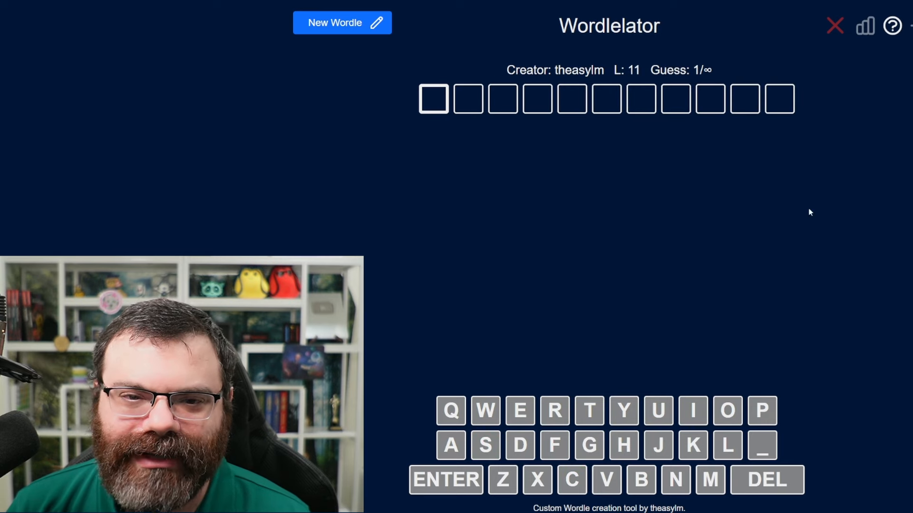
Type SCHEDULES into tiles three to eleven of row four, leaving two blanks
{"action": "type", "text": "TRUSTWORTHY"}
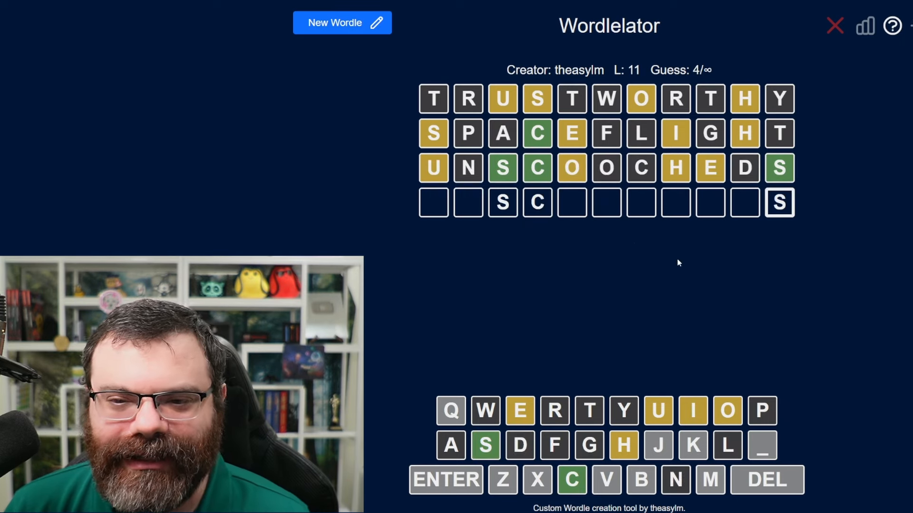
{"action": "mouse_move", "coordinate": [631, 246]}
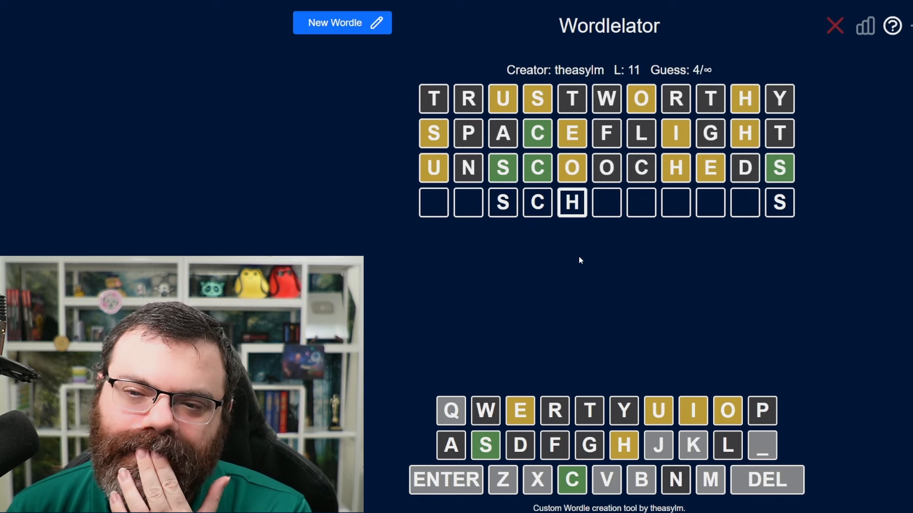
{"action": "type", "text": "HEDULES"}
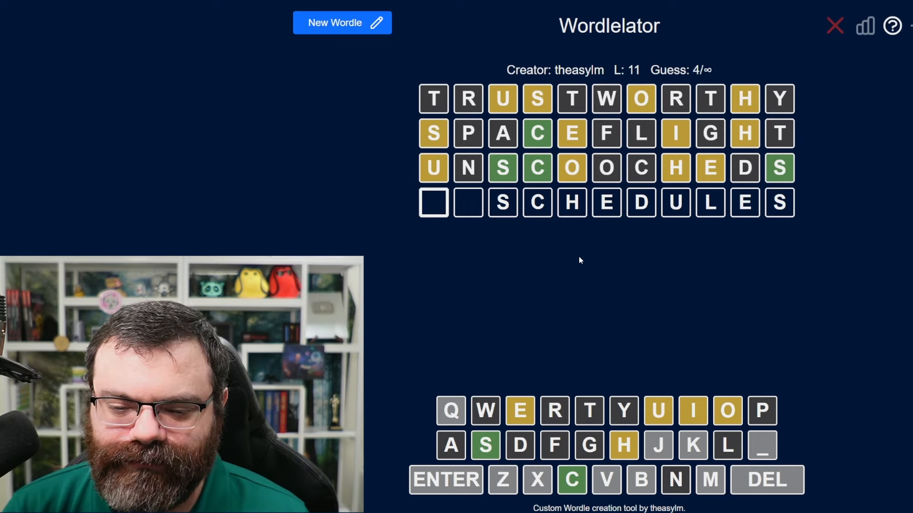
Submit BUSCHEDULES and OISCHISMIMS, then begin the sixth row as _ISCHI____S
{"action": "type", "text": "BU"}
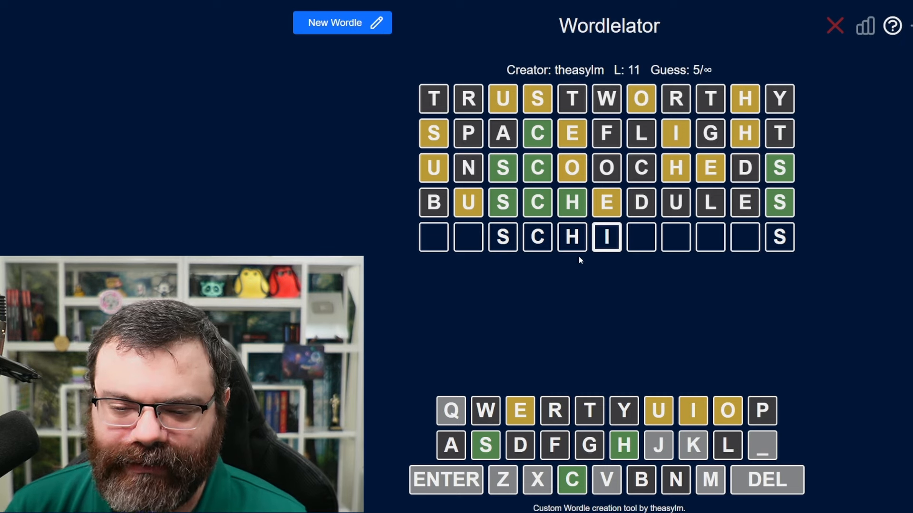
{"action": "type", "text": "IMS"}
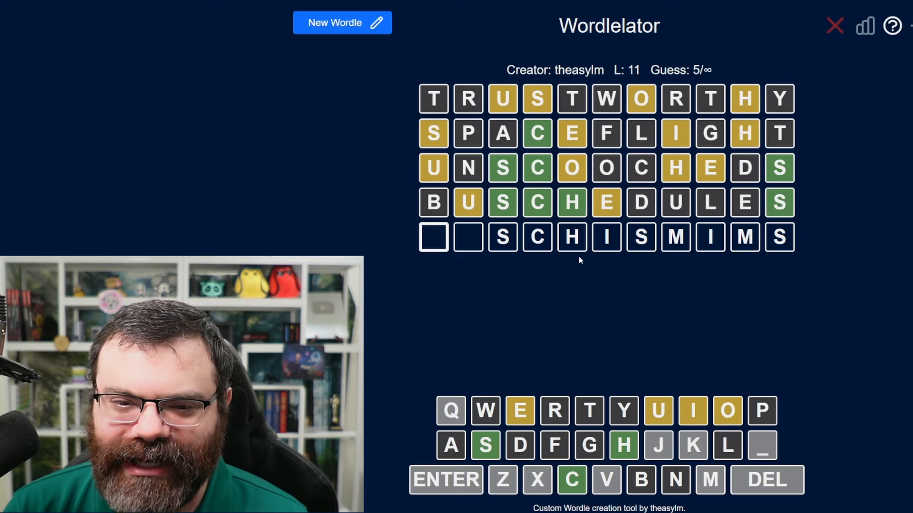
{"action": "type", "text": "O"}
{"action": "key", "text": "Enter"}
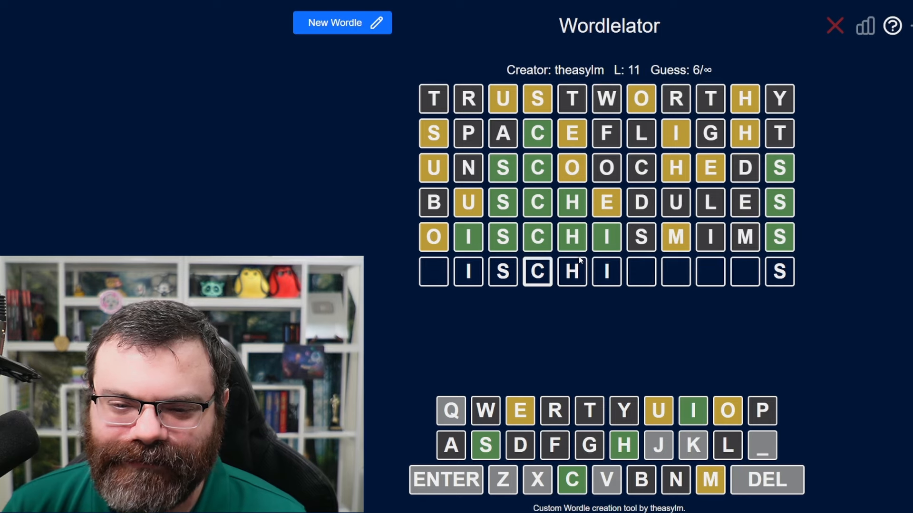
Try MISCHIMOUVS and MISCHIVOUSS, then enter MISCHIEVOUS as the eighth guess
{"action": "type", "text": "I"}
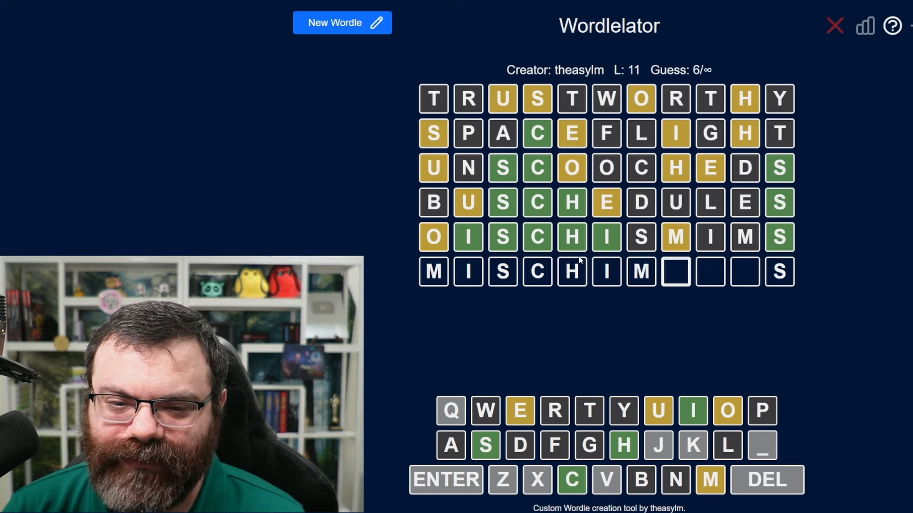
{"action": "type", "text": "OUV"}
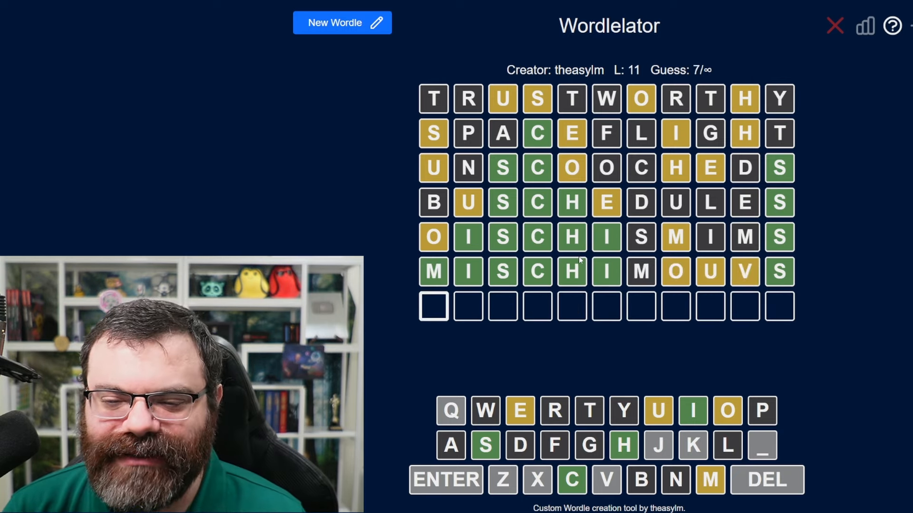
{"action": "left_click", "coordinate": [571, 480]}
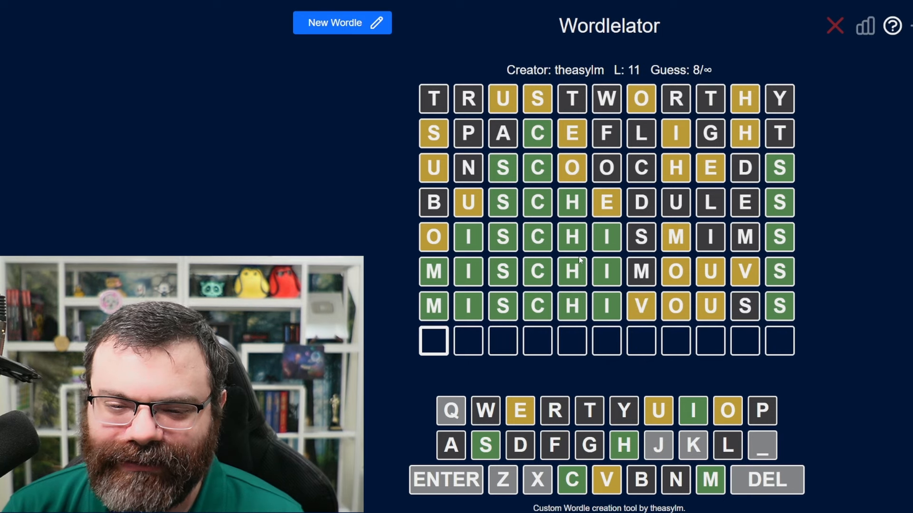
{"action": "type", "text": "MISCHI"}
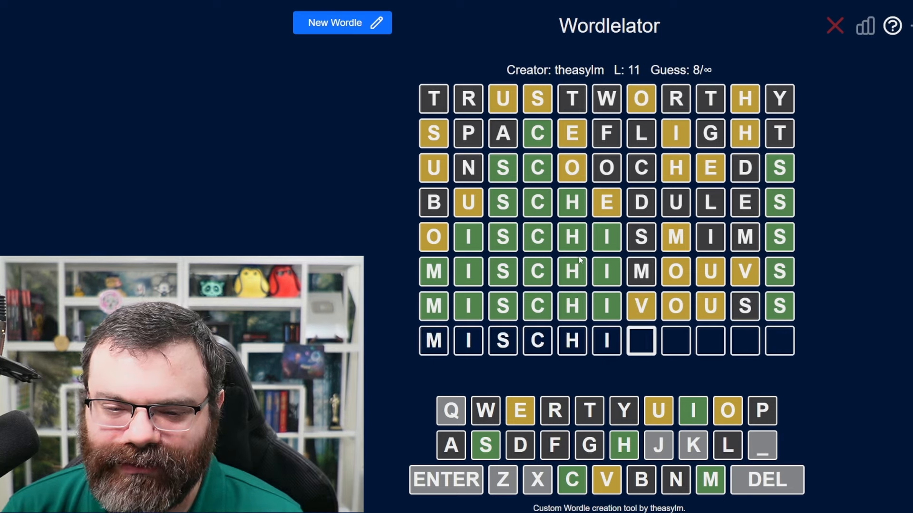
{"action": "type", "text": "EVOUS"}
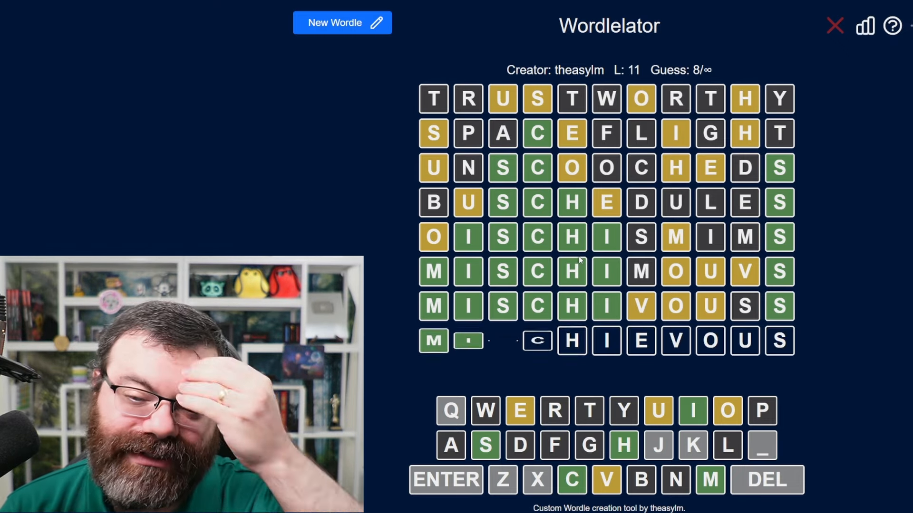
Select the tinyurl link to the 12-letter puzzle in the congratulations popup
{"action": "left_click", "coordinate": [446, 480]}
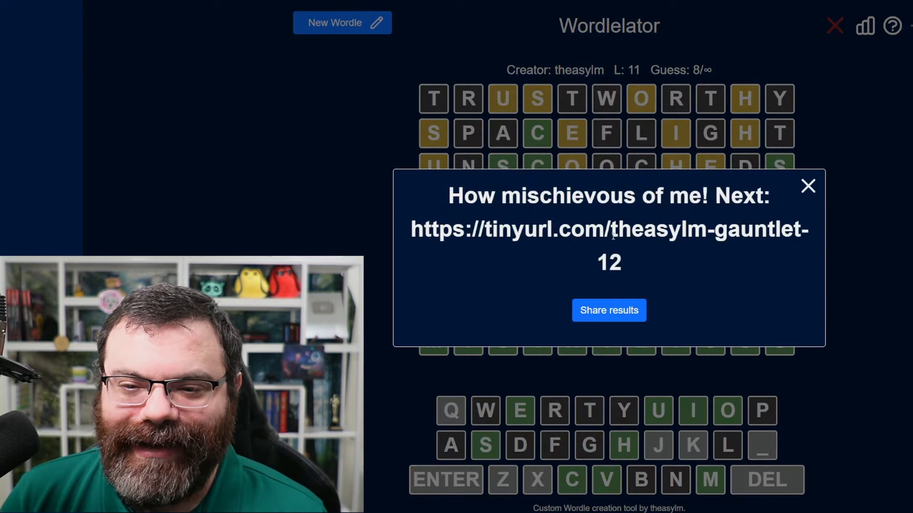
{"action": "left_click_drag", "start_coordinate": [410, 228], "coordinate": [626, 263]}
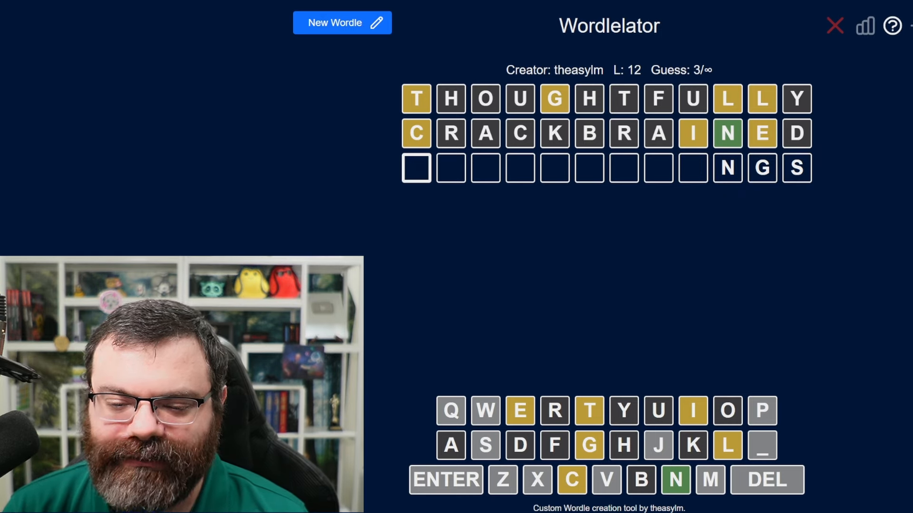
Enter SILLICEMENGS as the third 12-letter guess and start row four as GLIC___LENCE
{"action": "type", "text": "MILL"}
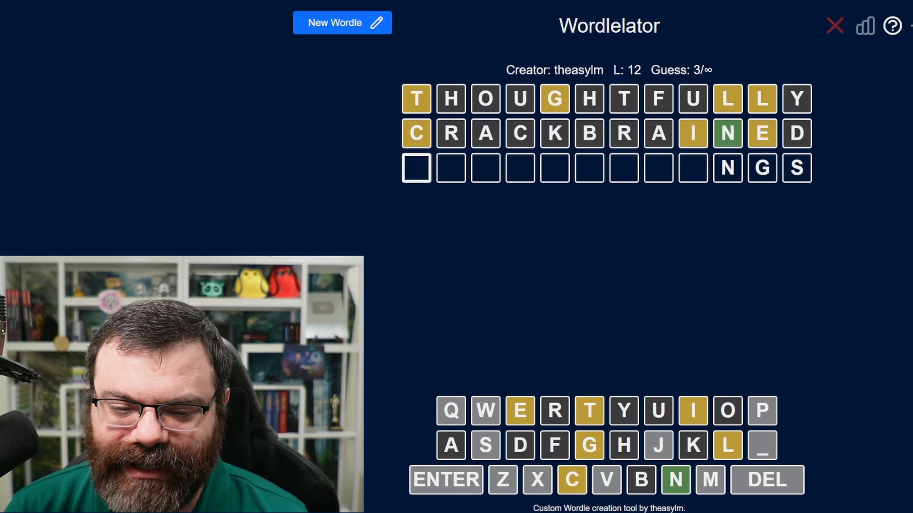
{"action": "type", "text": "SILLICEME"}
{"action": "type", "text": "GLIC   LENCE"}
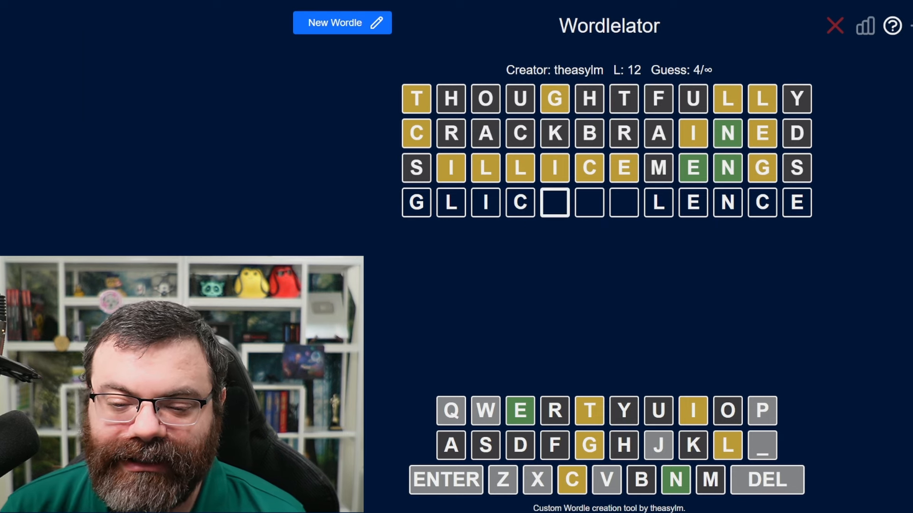
Submit GLICEVILENCE as the fourth guess and start INTELLIGENCE in row five
{"action": "key", "text": "e"}
{"action": "type", "text": "LLI ENCE"}
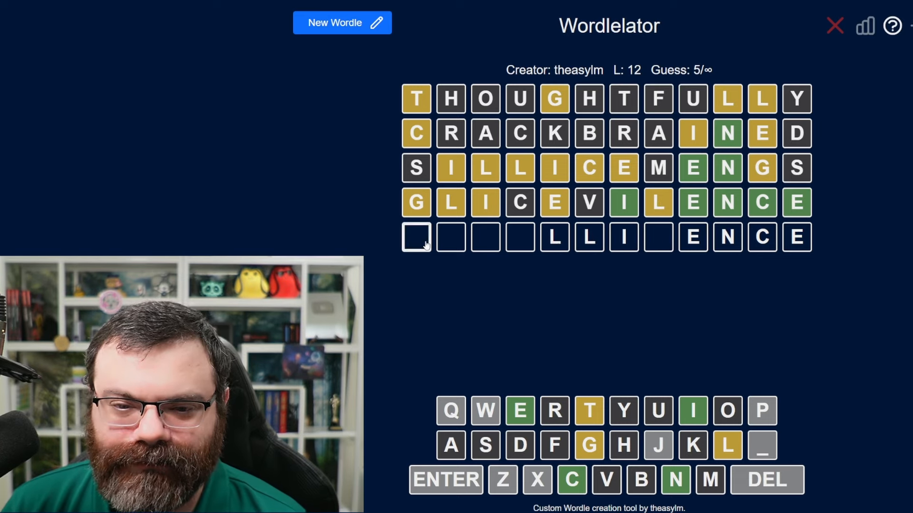
{"action": "type", "text": "G"}
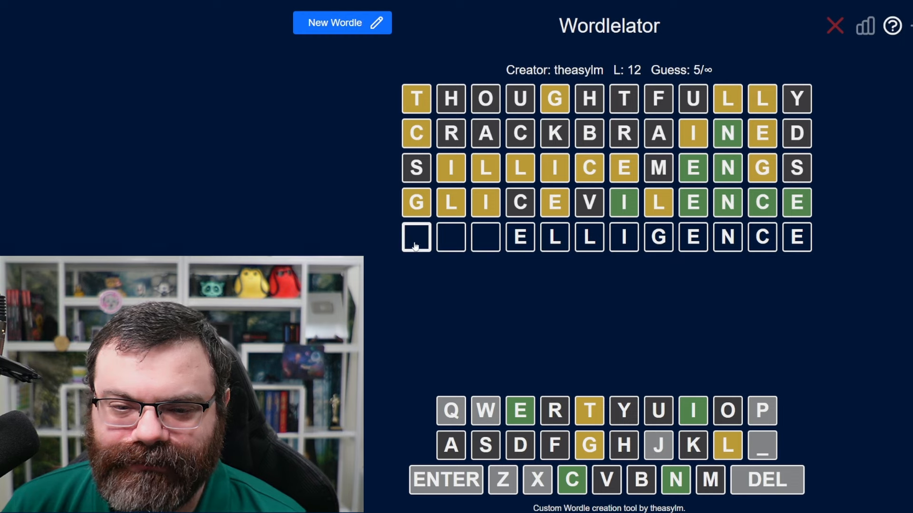
{"action": "mouse_move", "coordinate": [643, 317]}
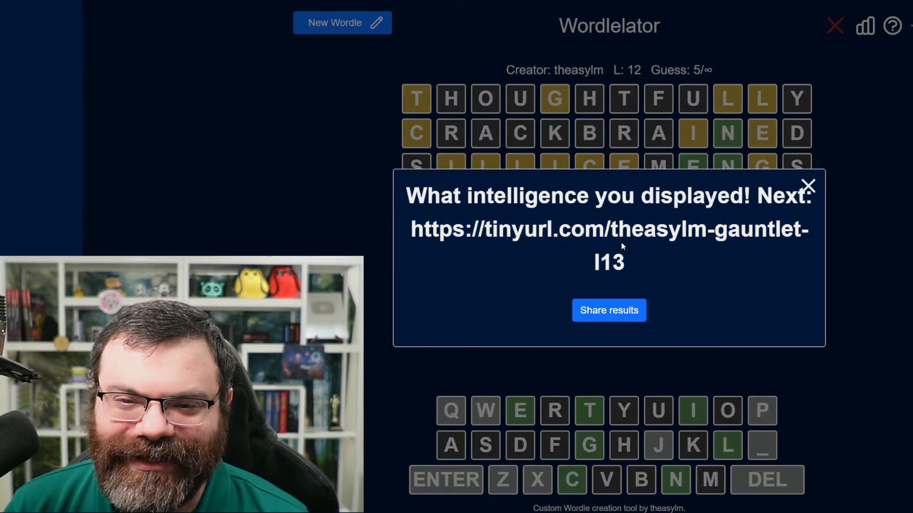
Dismiss the congratulations popup and load the blank 13-letter gauntlet puzzle
{"action": "left_click", "coordinate": [809, 186]}
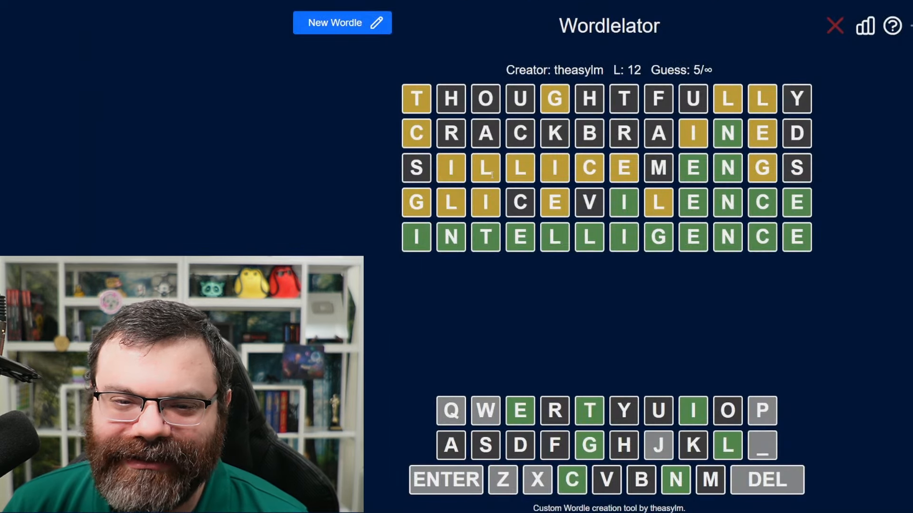
{"action": "mouse_move", "coordinate": [440, 212]}
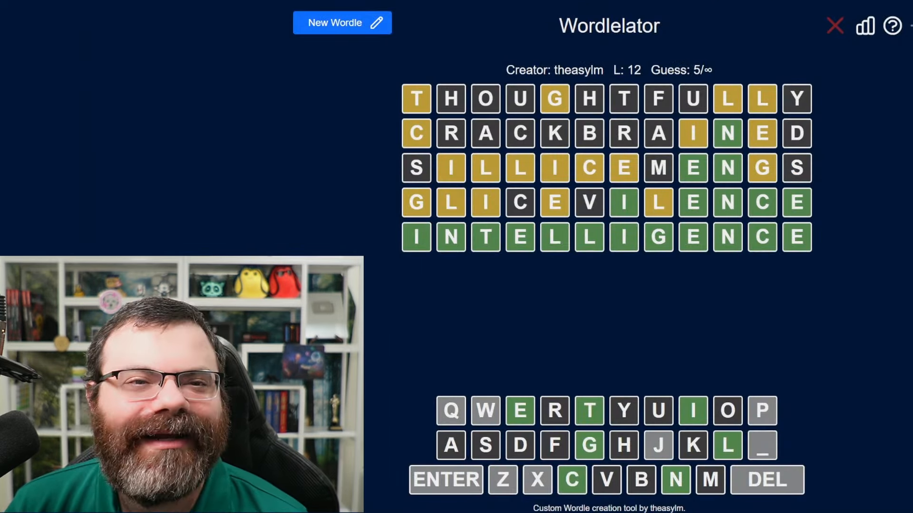
{"action": "left_click", "coordinate": [341, 22]}
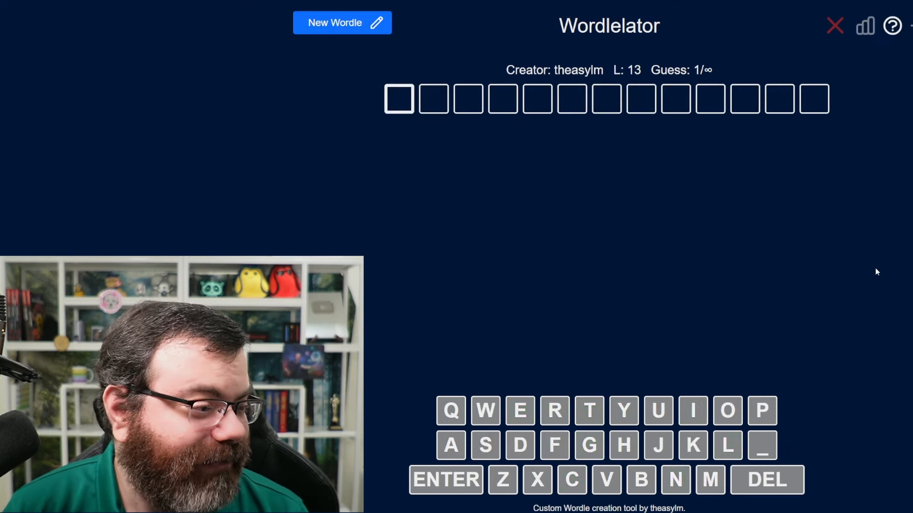
Guess UNTRUSTWORTHY then ENFRANCHISING on the 13-letter puzzle, leaving row three at ___ROTABILITY
{"action": "type", "text": "UNTRUSTWORTHY"}
{"action": "type", "text": "ENFRANCHISING"}
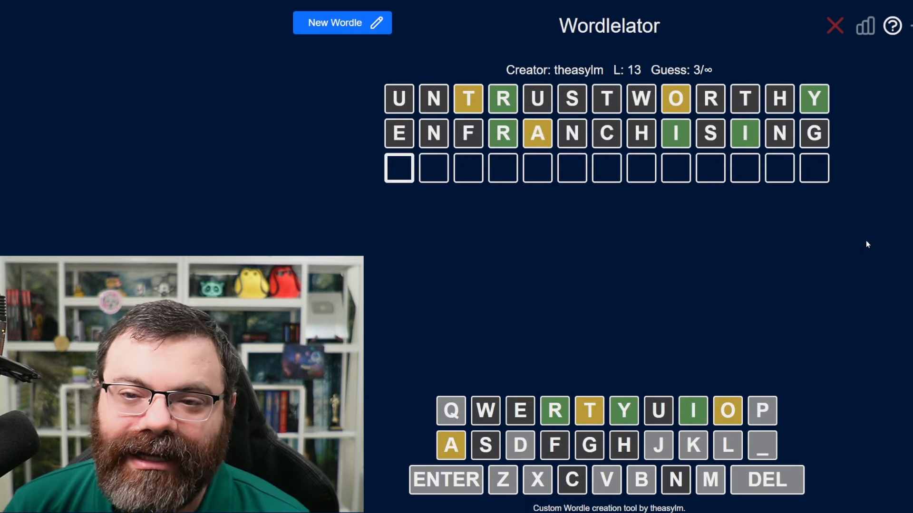
{"action": "type", "text": "RIITY"}
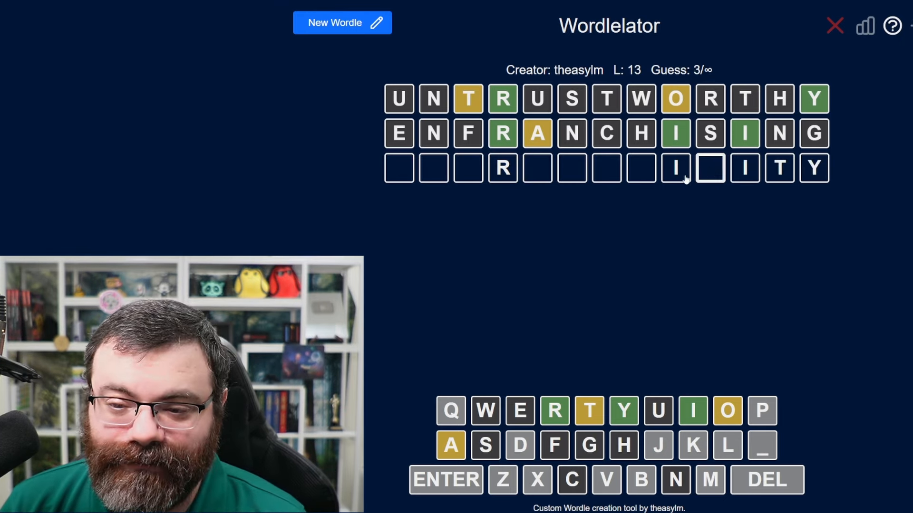
{"action": "type", "text": "L"}
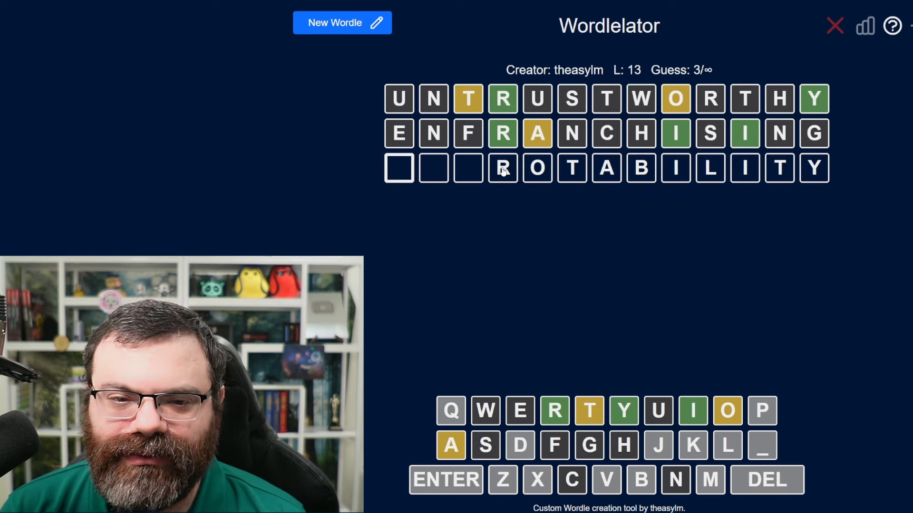
Enter TODROTABILITY and VARROPABILITY, leaving the fifth row reading ___RO_ABILITY
{"action": "type", "text": "TOD"}
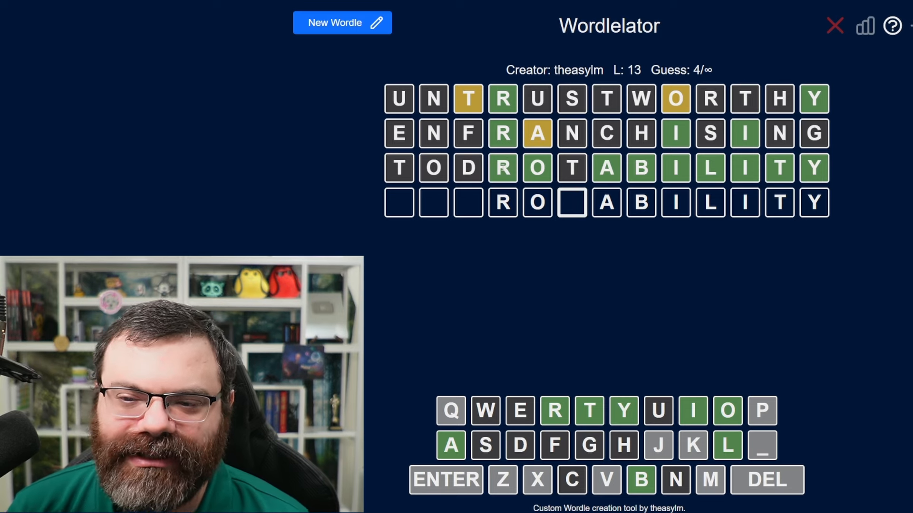
{"action": "mouse_move", "coordinate": [575, 229]}
{"action": "type", "text": "AI"}
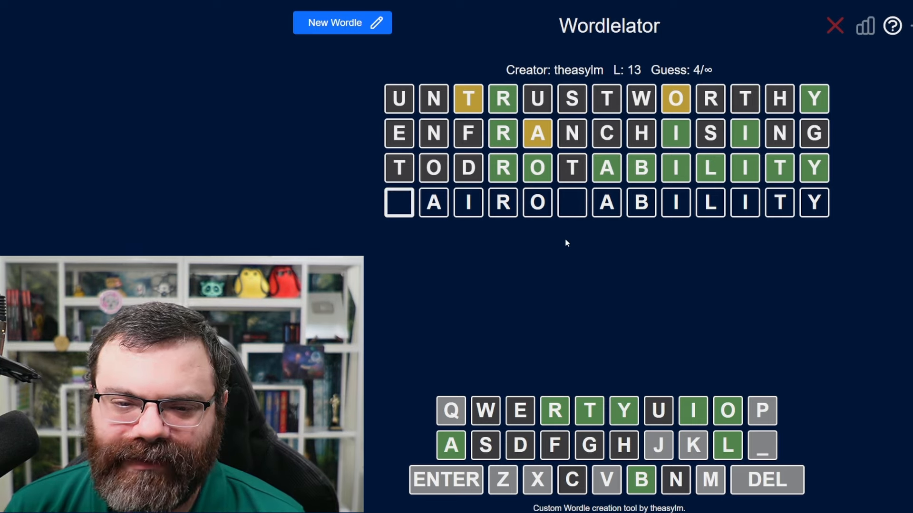
{"action": "type", "text": "VARRO"}
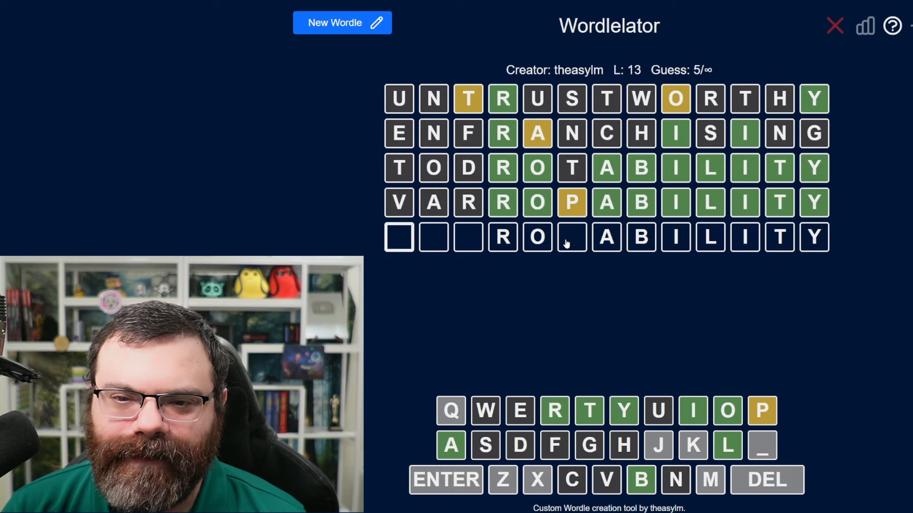
Complete and submit IMPROBABILITY as the fifth guess to solve the 13-letter puzzle
{"action": "type", "text": "PR"}
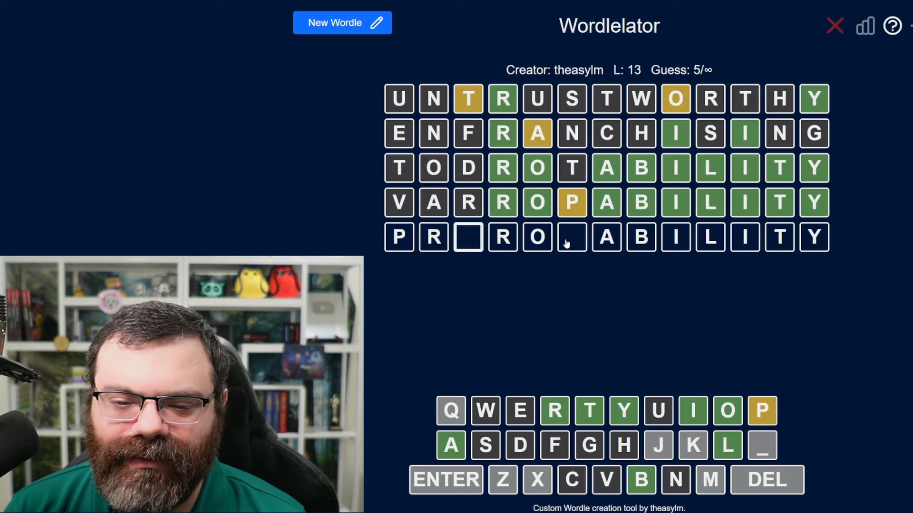
{"action": "type", "text": "I"}
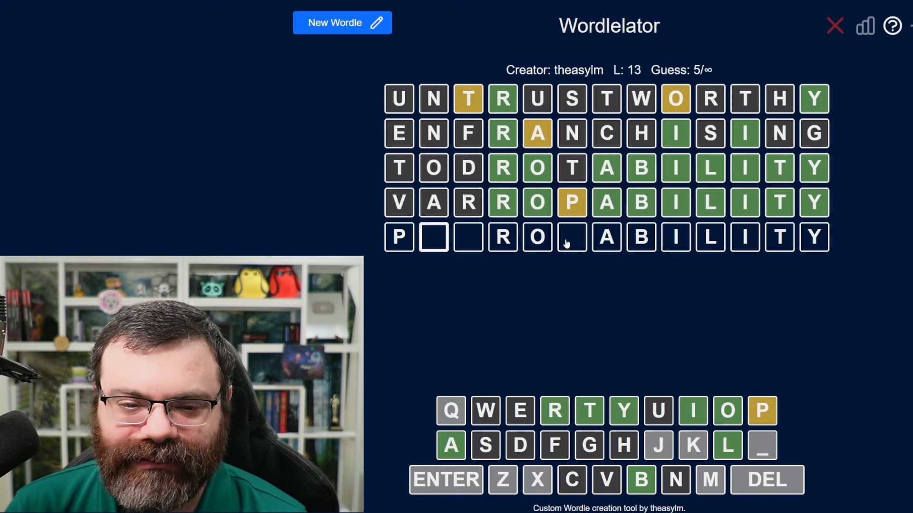
{"action": "key", "text": "Backspace"}
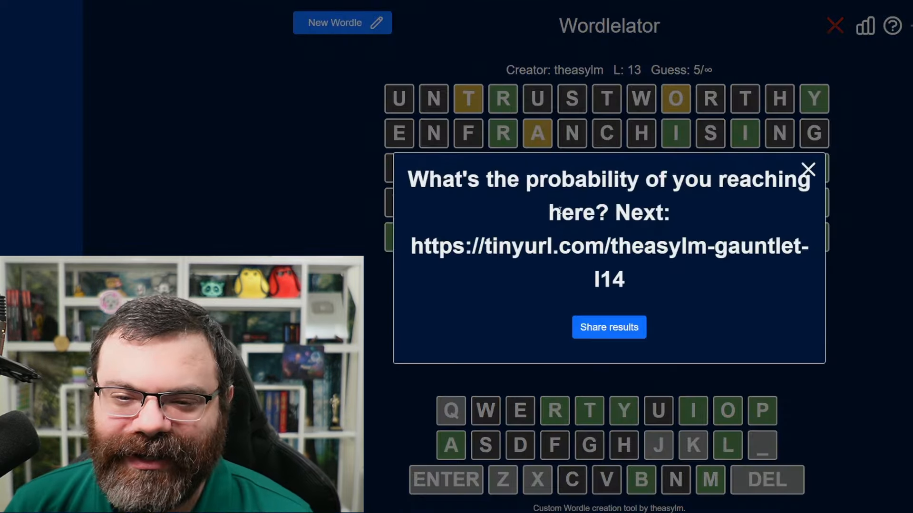
{"action": "mouse_move", "coordinate": [627, 279]}
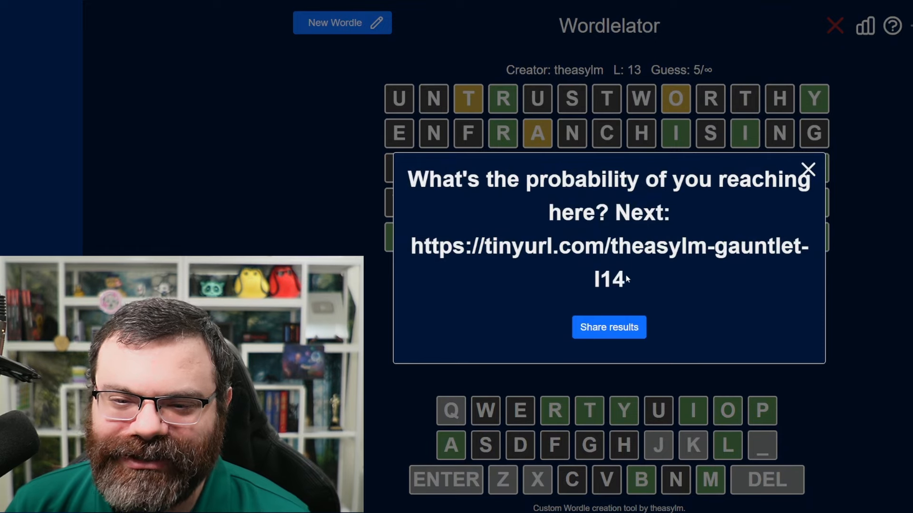
Select the tinyurl link, close the congratulations popup and load the 14-letter puzzle
{"action": "left_click_drag", "start_coordinate": [411, 245], "coordinate": [620, 279]}
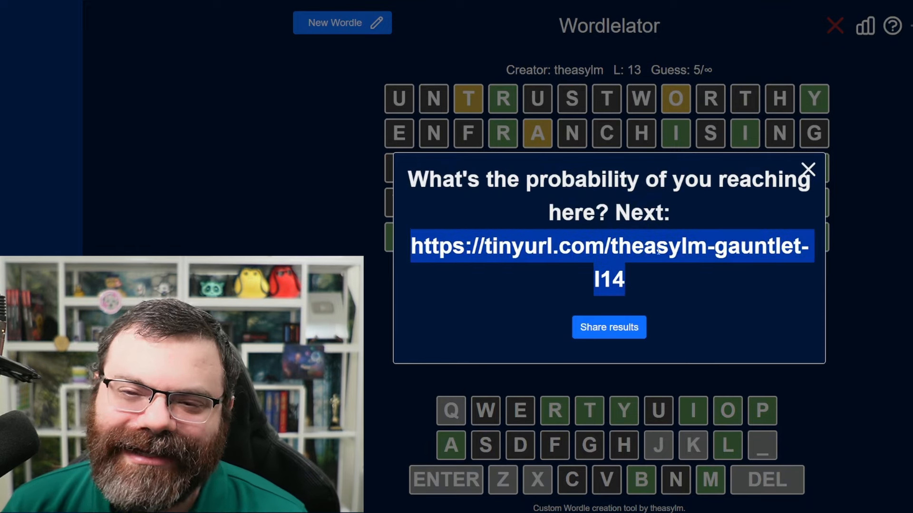
{"action": "left_click", "coordinate": [808, 170]}
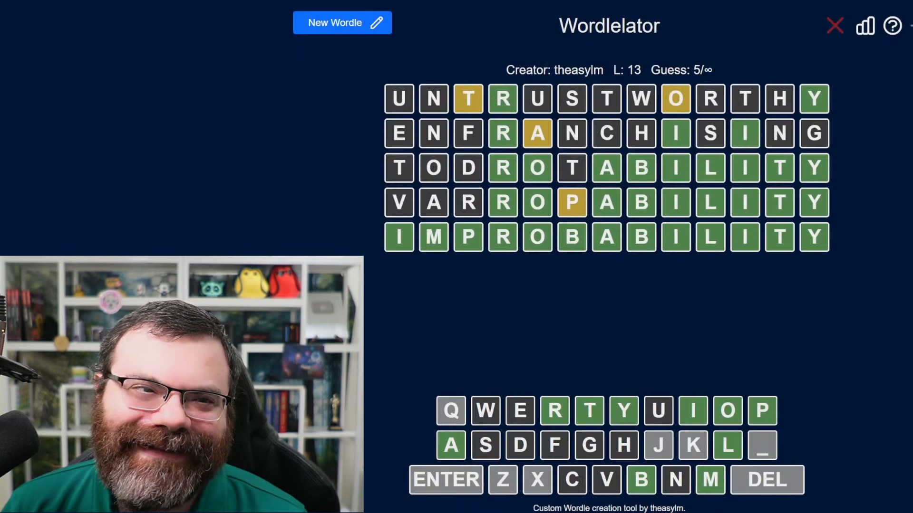
{"action": "left_click", "coordinate": [343, 22]}
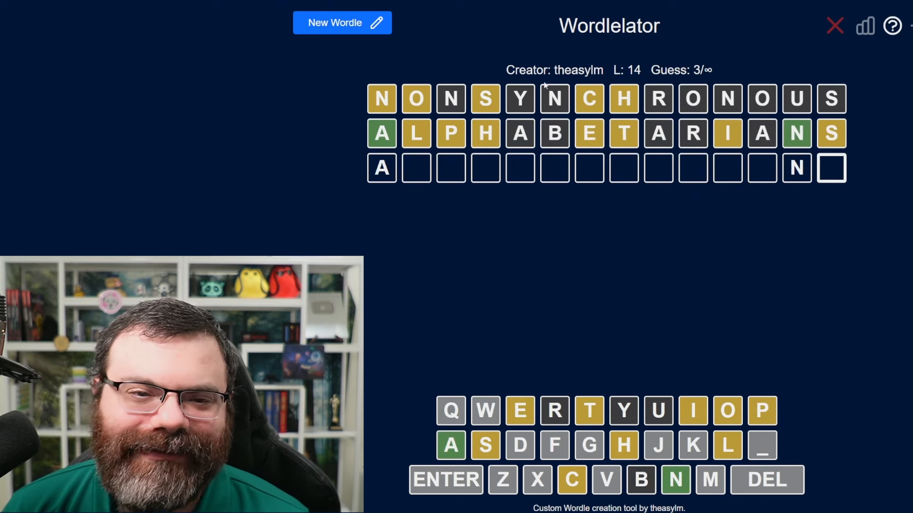
Submit APOLOGIZINGING and ANTHROPROMISND as the third and fourth 14-letter guesses
{"action": "left_click", "coordinate": [417, 168]}
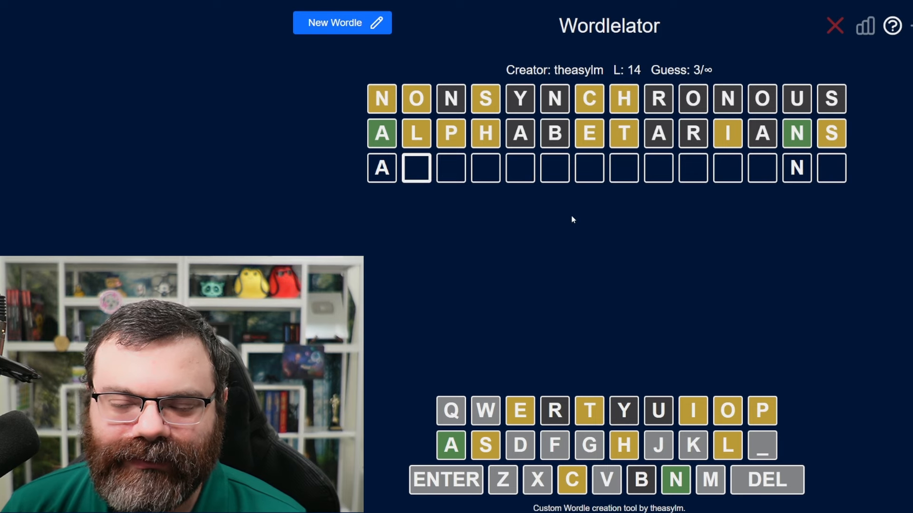
{"action": "mouse_move", "coordinate": [607, 227]}
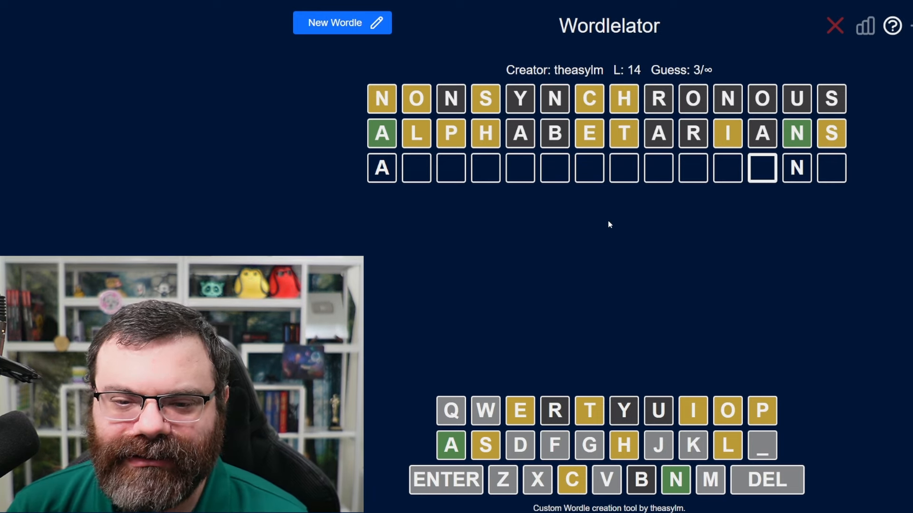
{"action": "type", "text": "IG"}
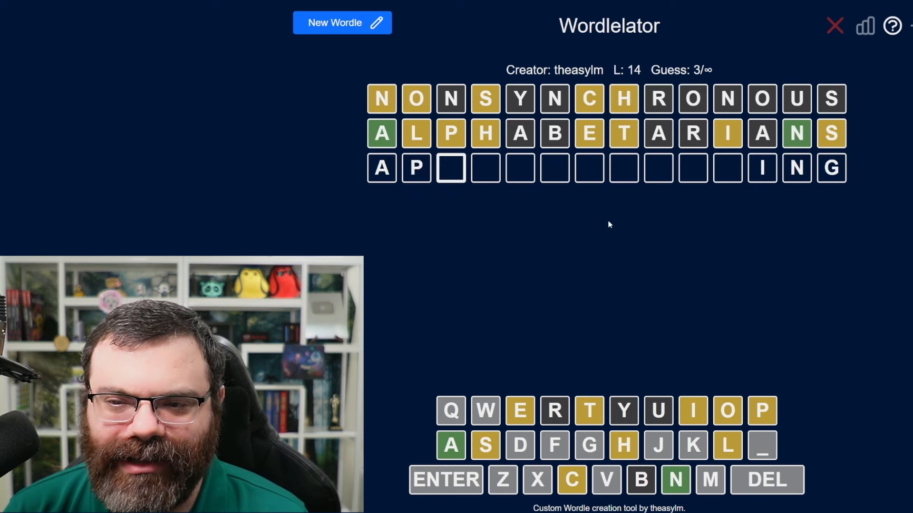
{"action": "type", "text": "OLOGIZING"}
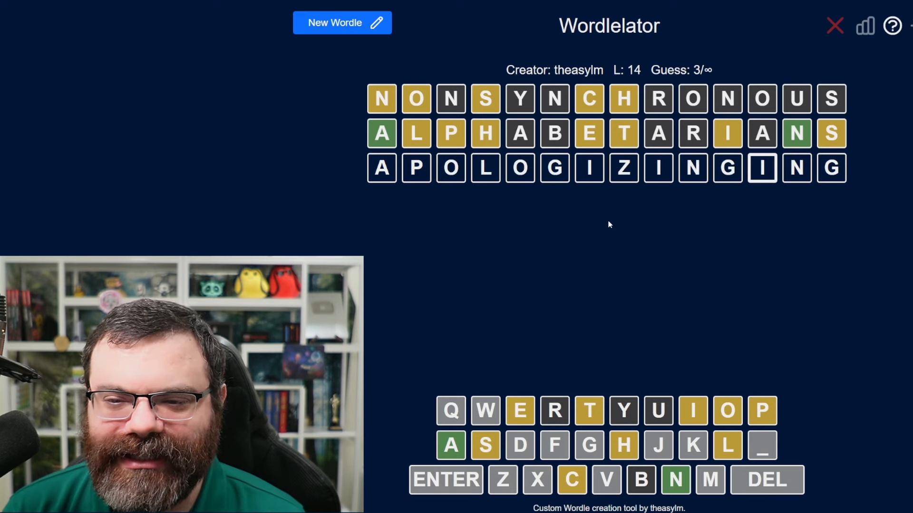
{"action": "key", "text": "enter"}
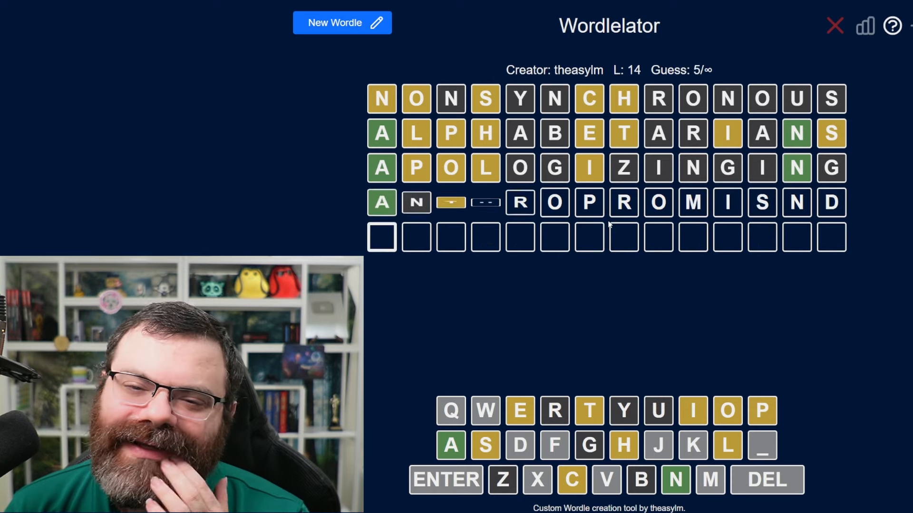
{"action": "type", "text": "THR"}
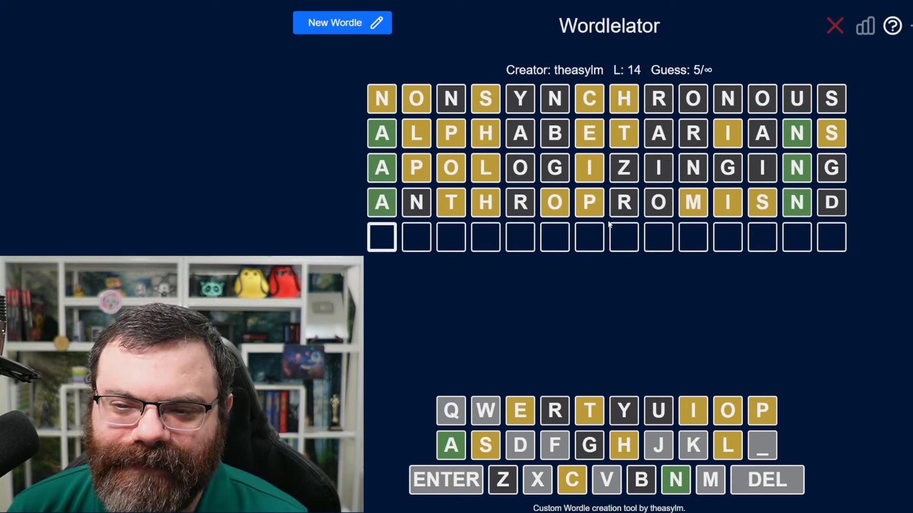
{"action": "type", "text": "A"}
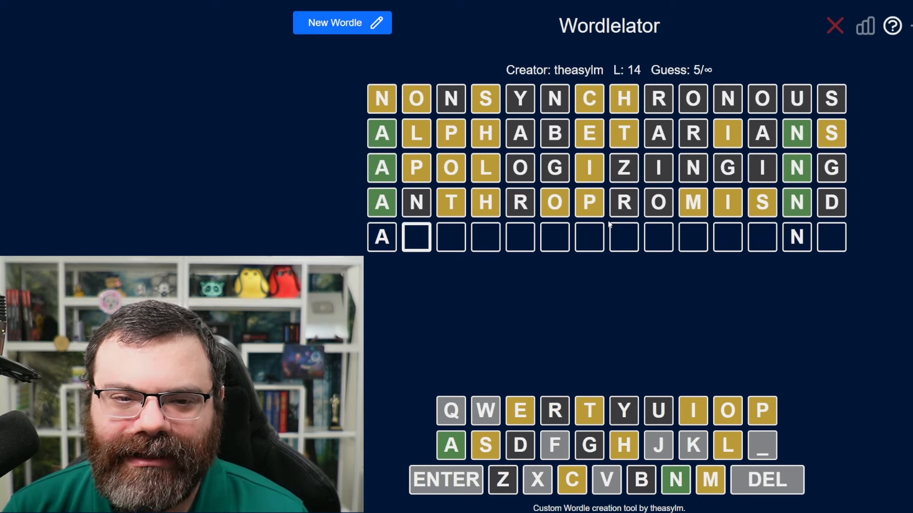
Submit AMORPHICBLOBNS and ATHENAPHLISKNF as the fifth and sixth guesses
{"action": "type", "text": "MORPHIC"}
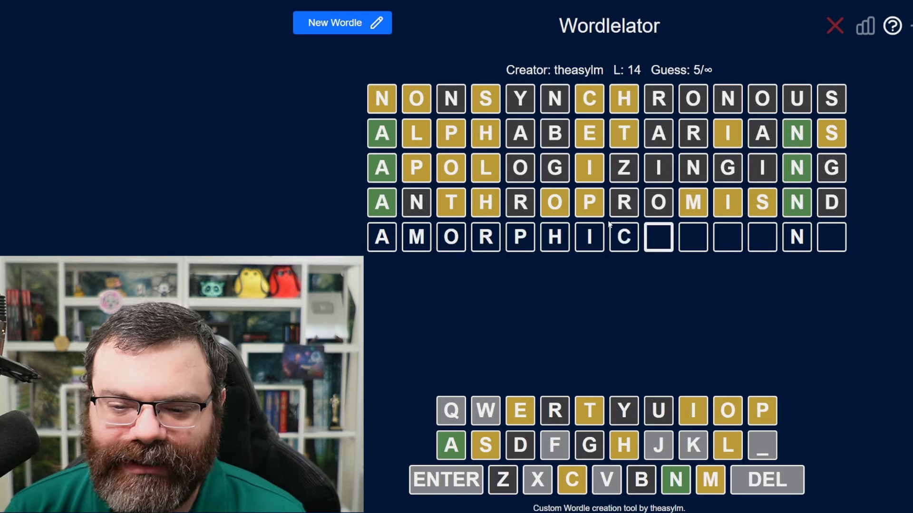
{"action": "type", "text": "BLOBNS"}
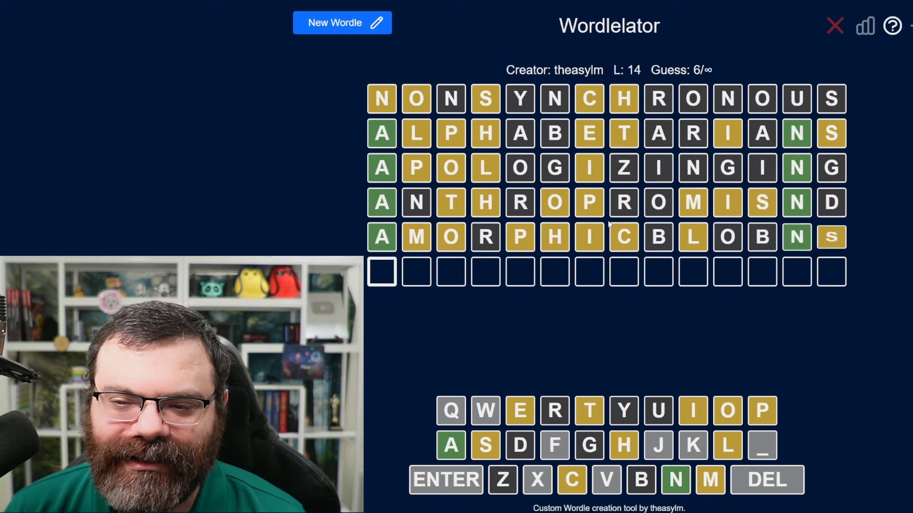
{"action": "type", "text": "A"}
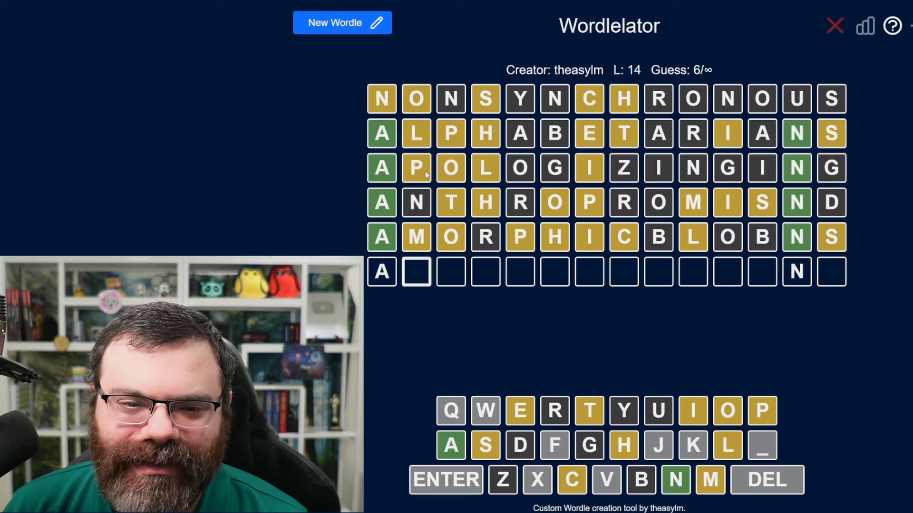
{"action": "mouse_move", "coordinate": [583, 345]}
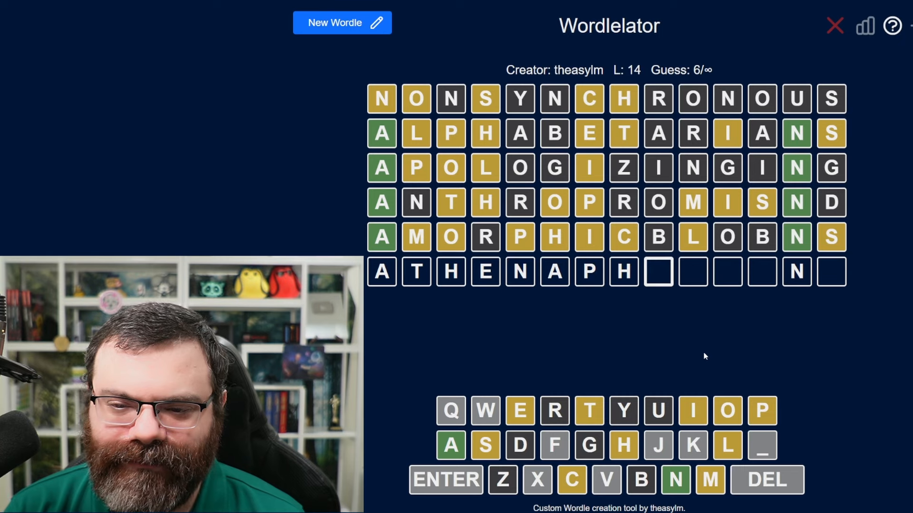
{"action": "type", "text": "LI"}
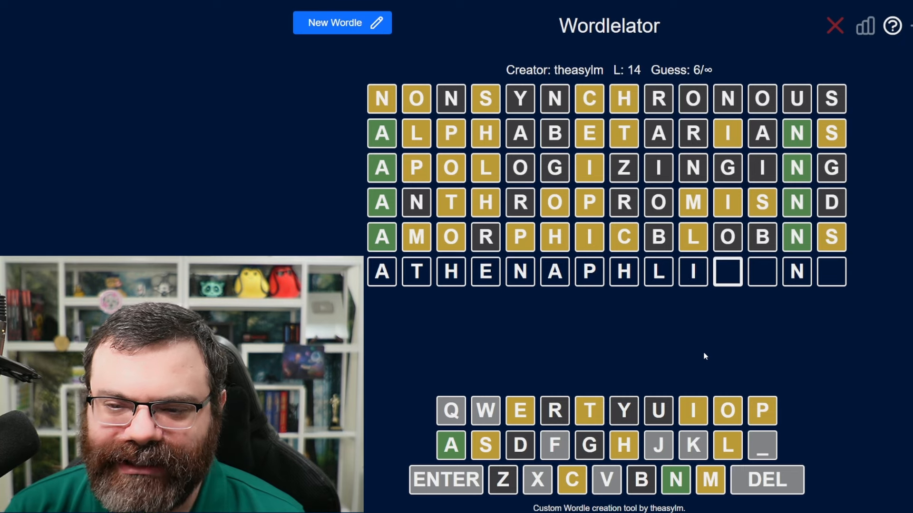
{"action": "type", "text": "S"}
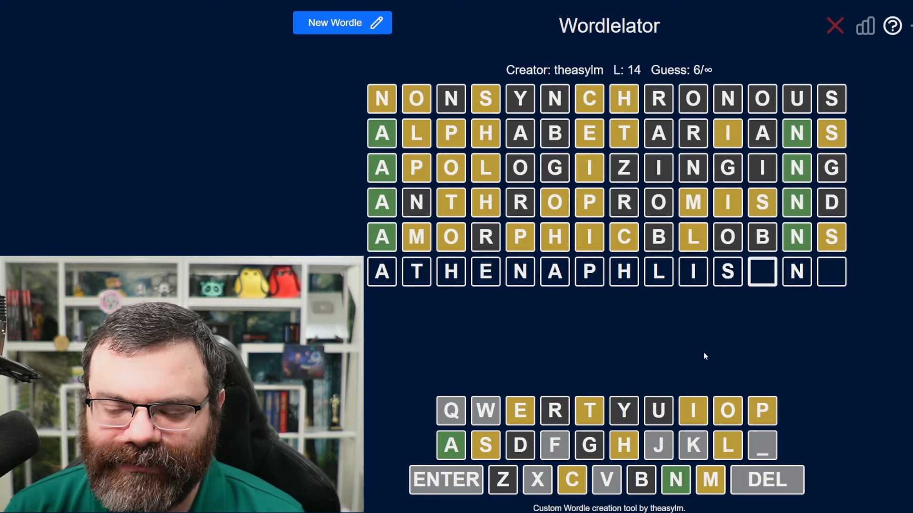
{"action": "type", "text": "KNF"}
{"action": "key", "text": "Enter"}
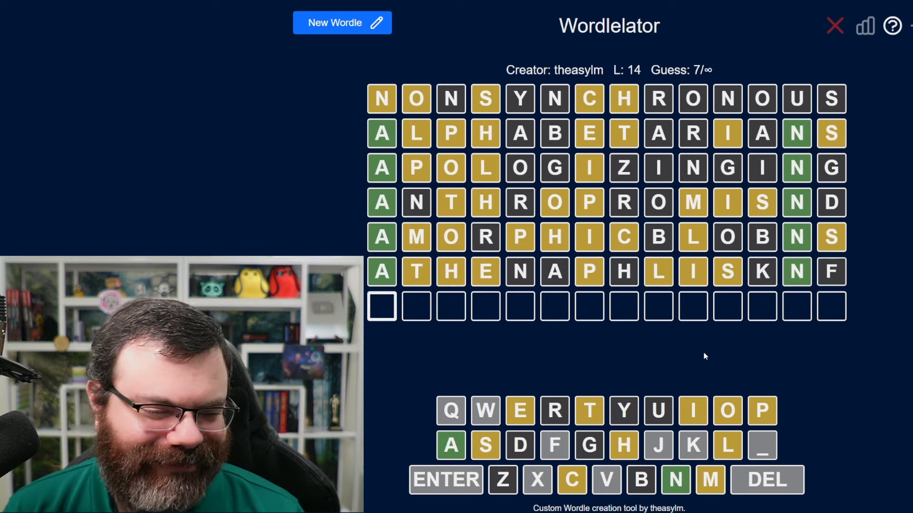
Enter AIQWJXVLIOPINE as the seventh guess to test untried letters
{"action": "type", "text": "A           N"}
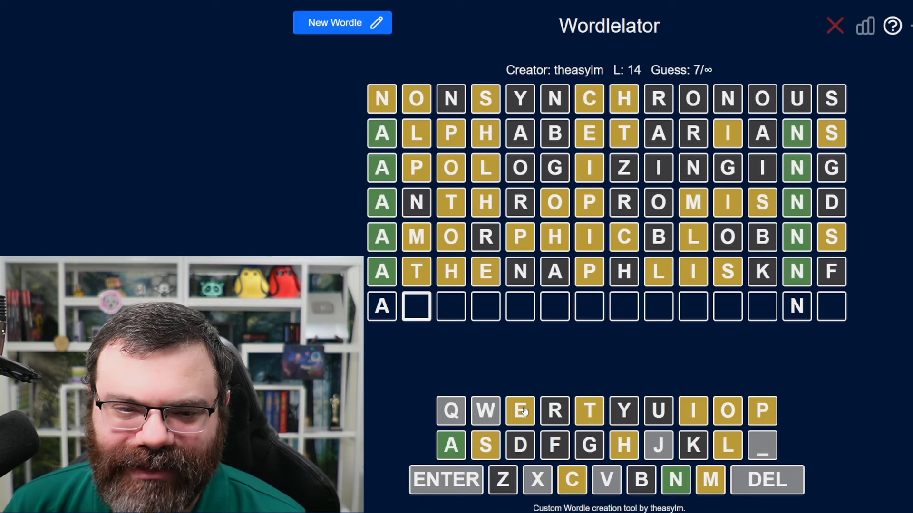
{"action": "mouse_move", "coordinate": [530, 388]}
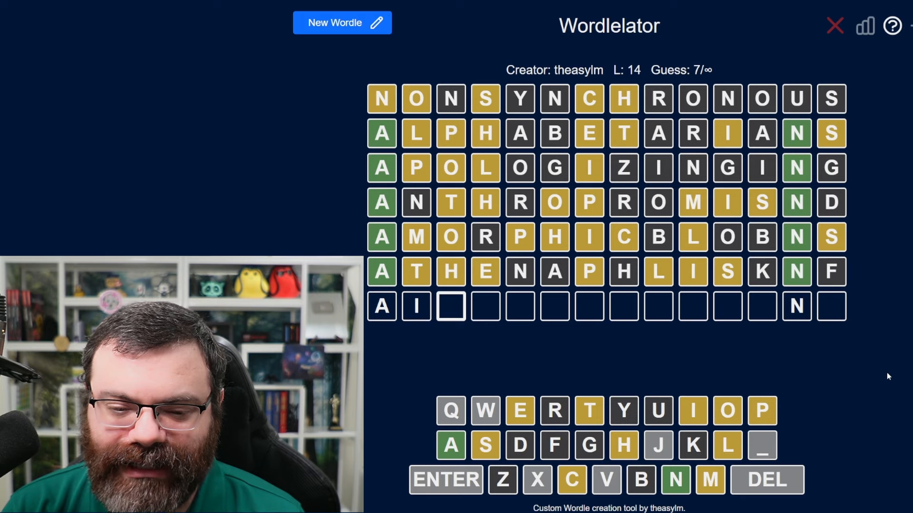
{"action": "type", "text": "QWJ"}
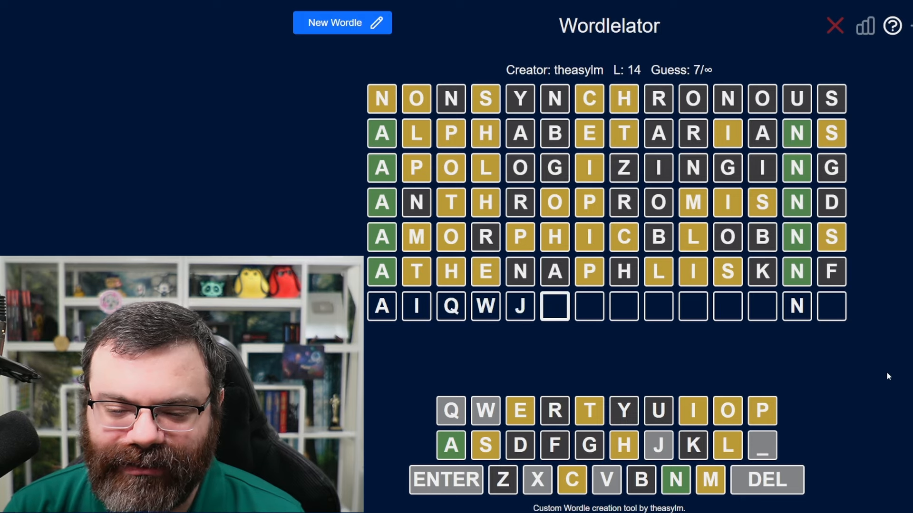
{"action": "type", "text": "XVLI"}
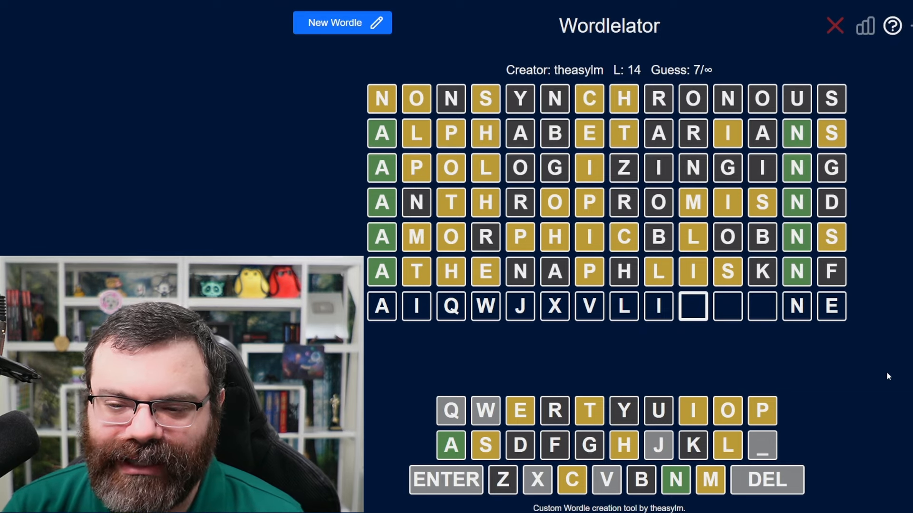
{"action": "type", "text": "OPI"}
{"action": "key", "text": "Enter"}
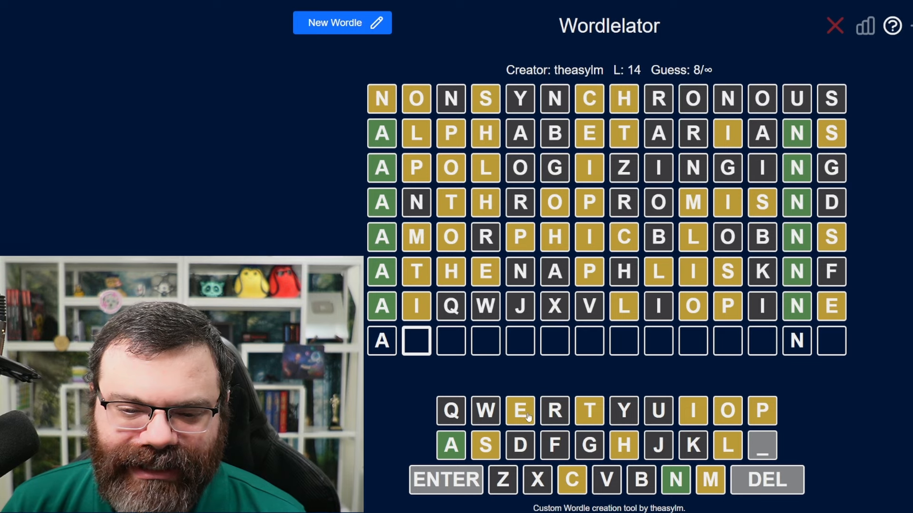
{"action": "mouse_move", "coordinate": [731, 399]}
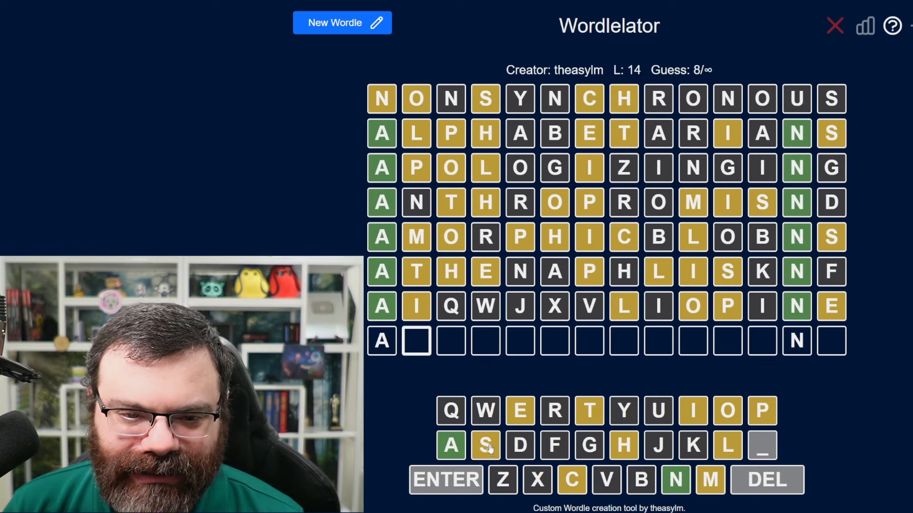
Submit ASSECLOPSNMENT as the eighth guess and fill the ninth row toward ACCLIMATSAMENT
{"action": "left_click", "coordinate": [485, 445]}
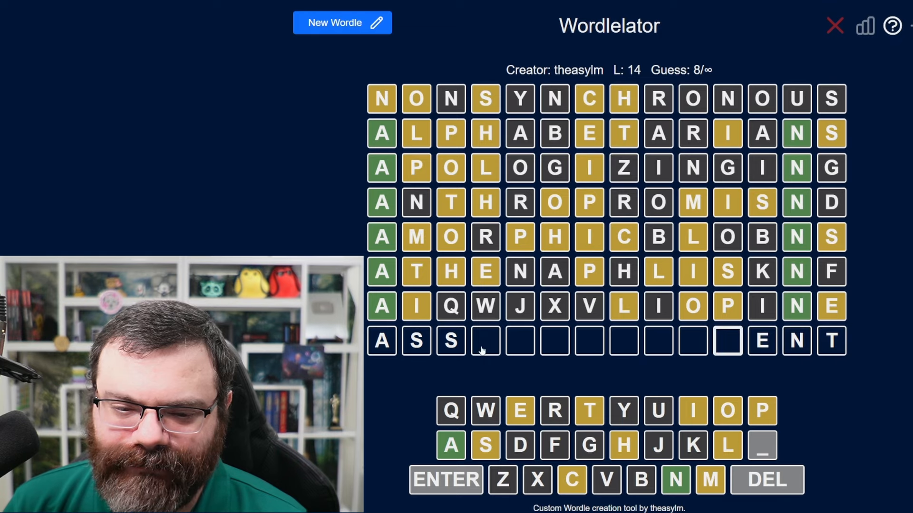
{"action": "type", "text": "ENDIN"}
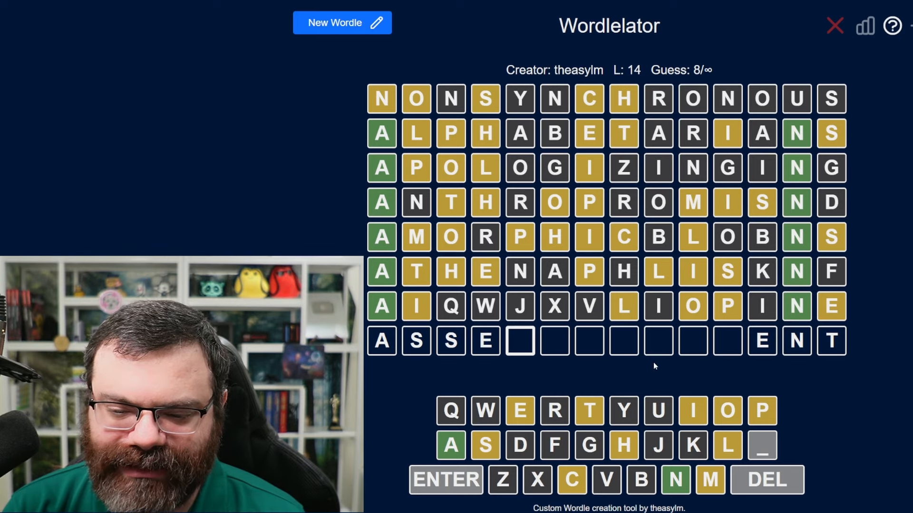
{"action": "type", "text": "CLIPOI"}
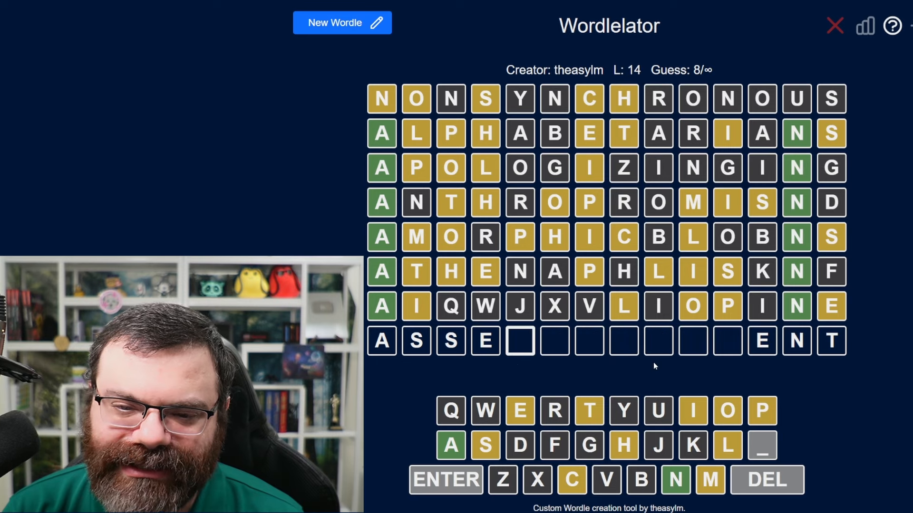
{"action": "type", "text": "CLOP"}
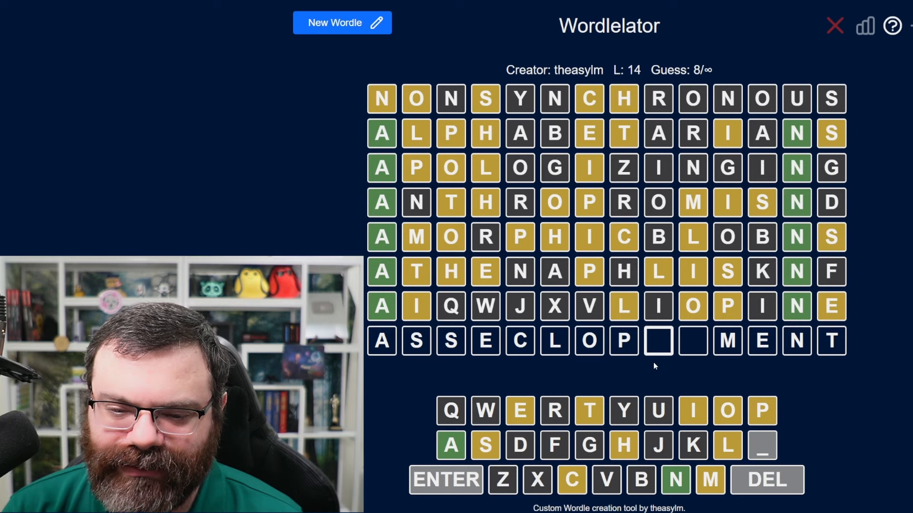
{"action": "type", "text": "SN"}
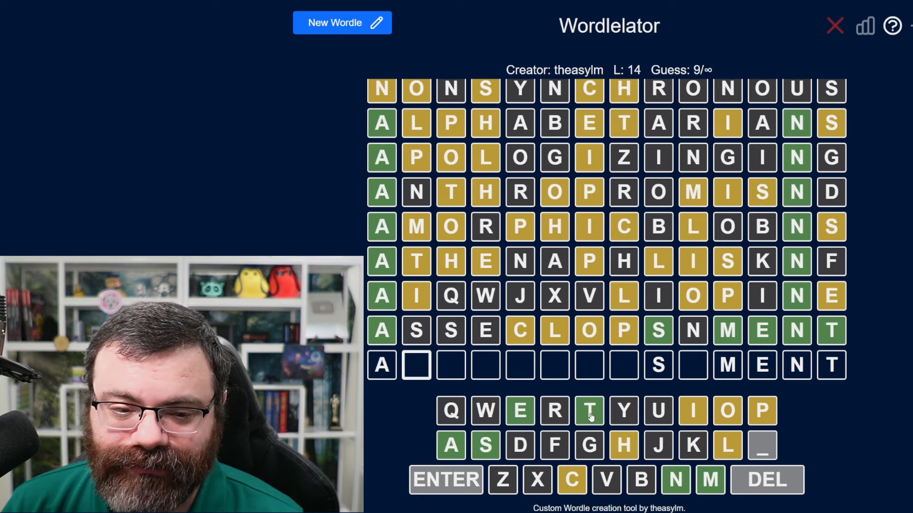
{"action": "mouse_move", "coordinate": [727, 411]}
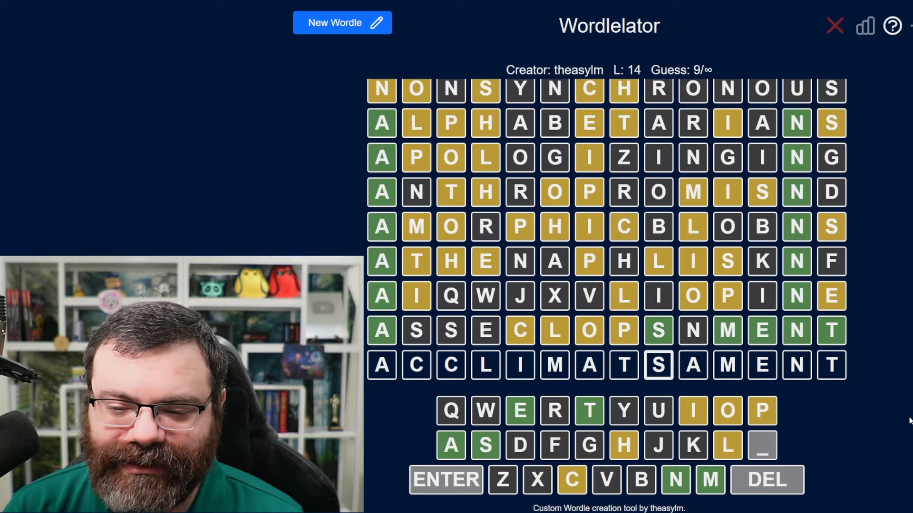
Submit ACCLIMATSAMENT as the ninth guess and spell ACCOMPLISHMENT in the tenth row
{"action": "left_click", "coordinate": [445, 479]}
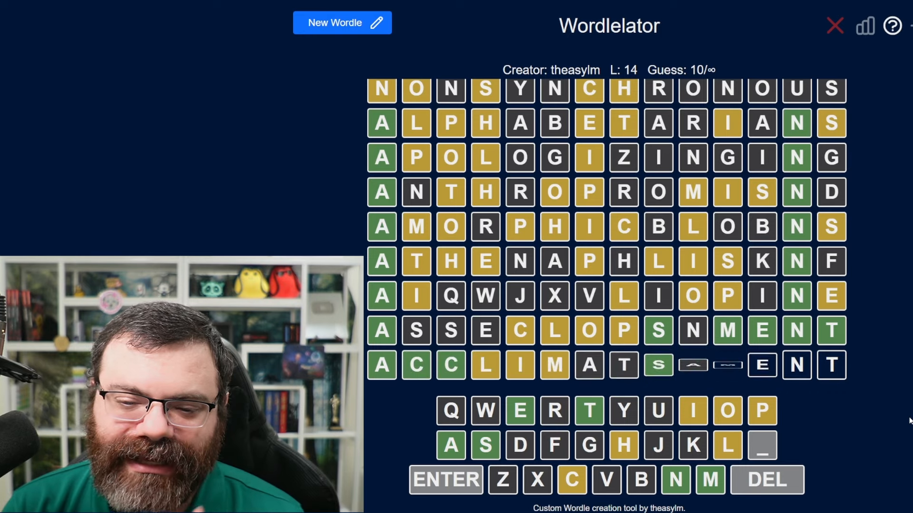
{"action": "type", "text": "ACCOL   SEMENT"}
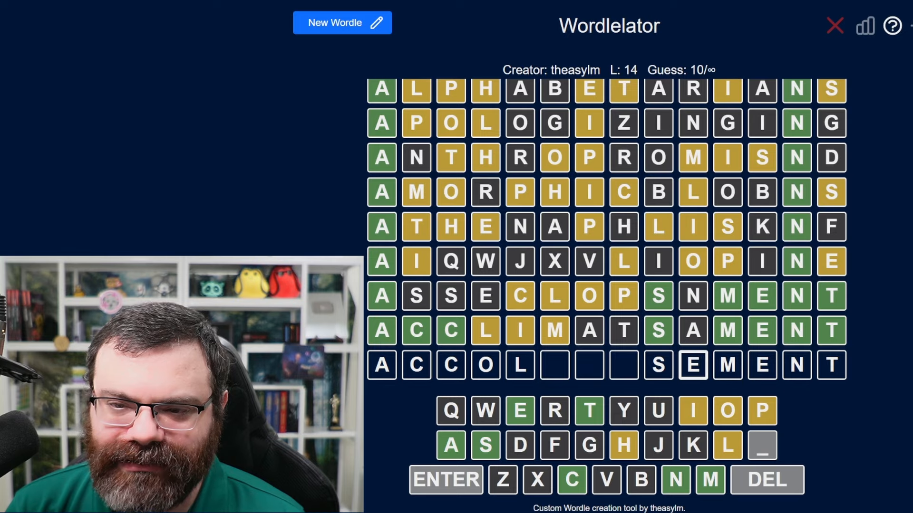
{"action": "left_click", "coordinate": [766, 481]}
{"action": "type", "text": "MPLISH"}
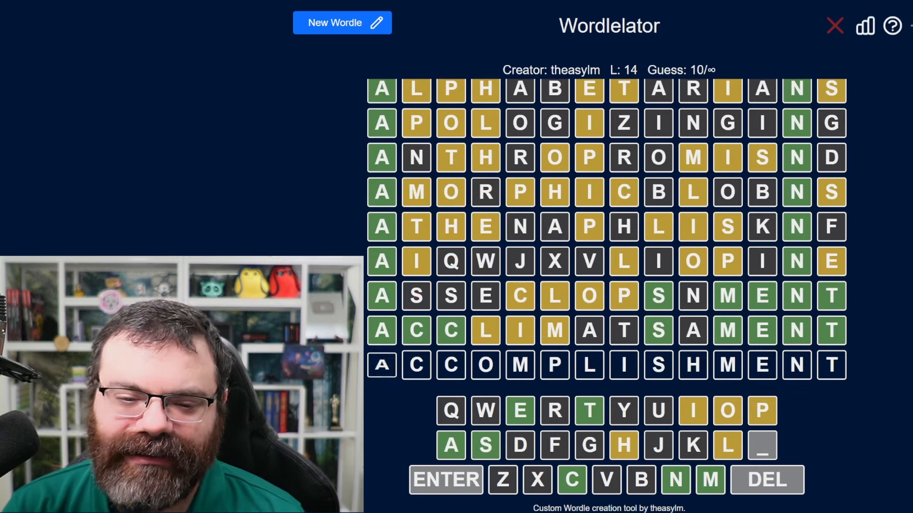
Submit ACCOMPLISHMENT to solve the 14-letter puzzle, then load the blank 15-letter puzzle
{"action": "left_click", "coordinate": [445, 479]}
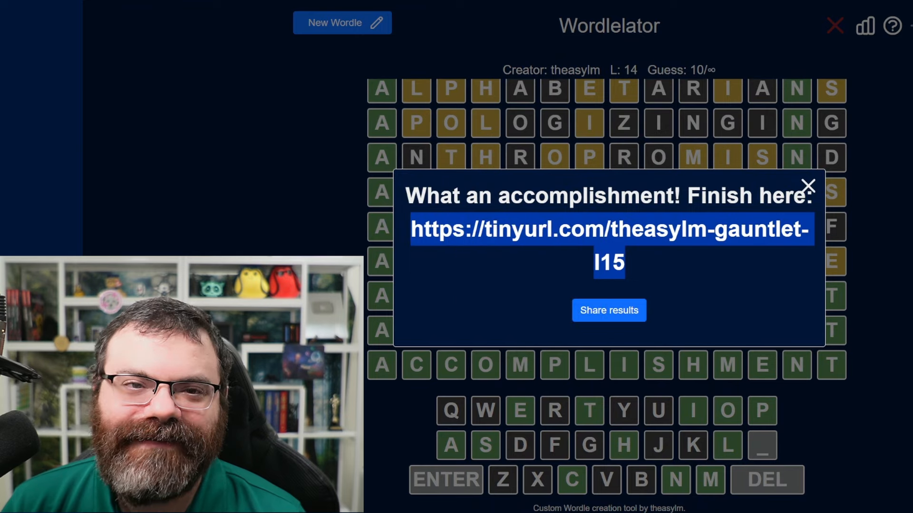
{"action": "left_click", "coordinate": [342, 23]}
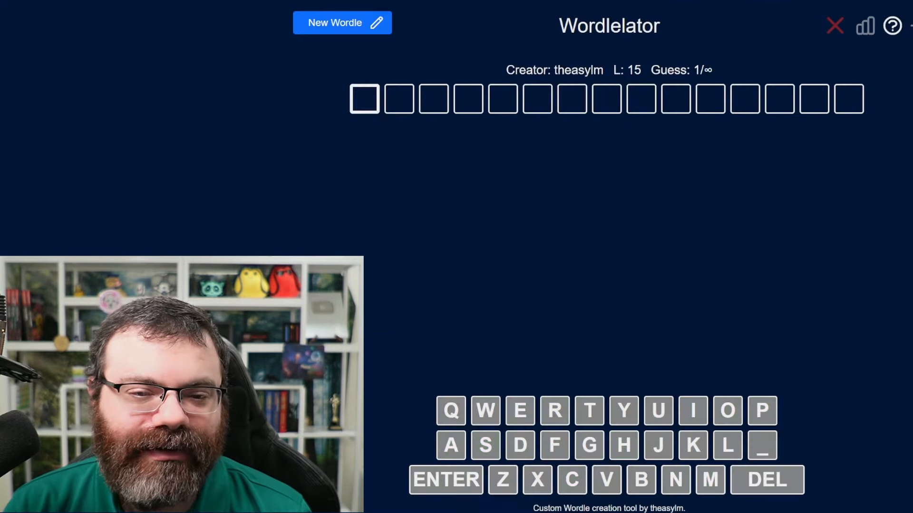
Enter CONSCIENTIOUSLY and ANTIMATERIALIST as guesses, then start a third row with N, L, Y
{"action": "type", "text": "CONCIENTIOUSLY"}
{"action": "type", "text": "ANTIMATERIALIST"}
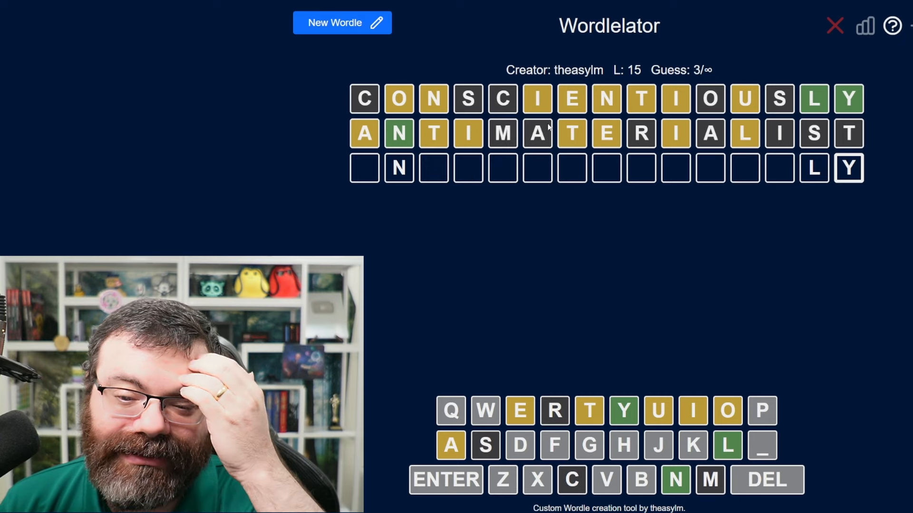
{"action": "mouse_move", "coordinate": [482, 211]}
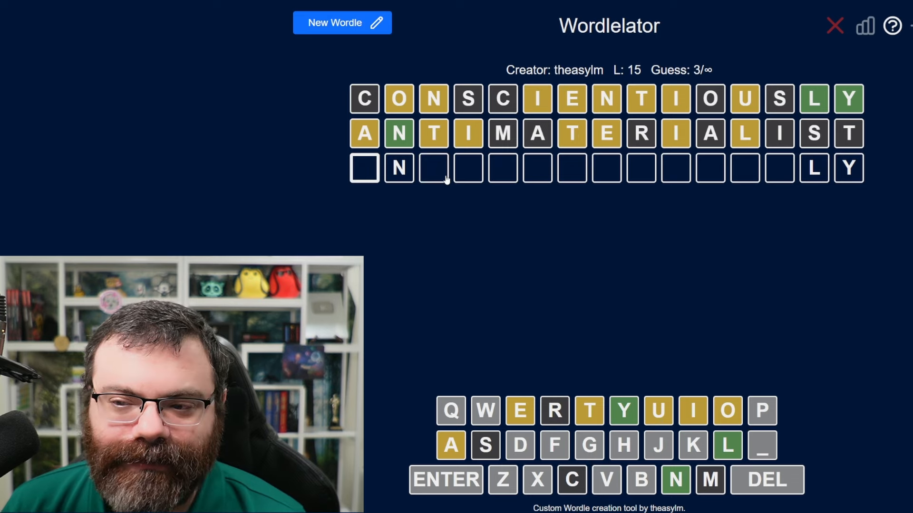
{"action": "mouse_move", "coordinate": [592, 296]}
{"action": "type", "text": "UNDEXT"}
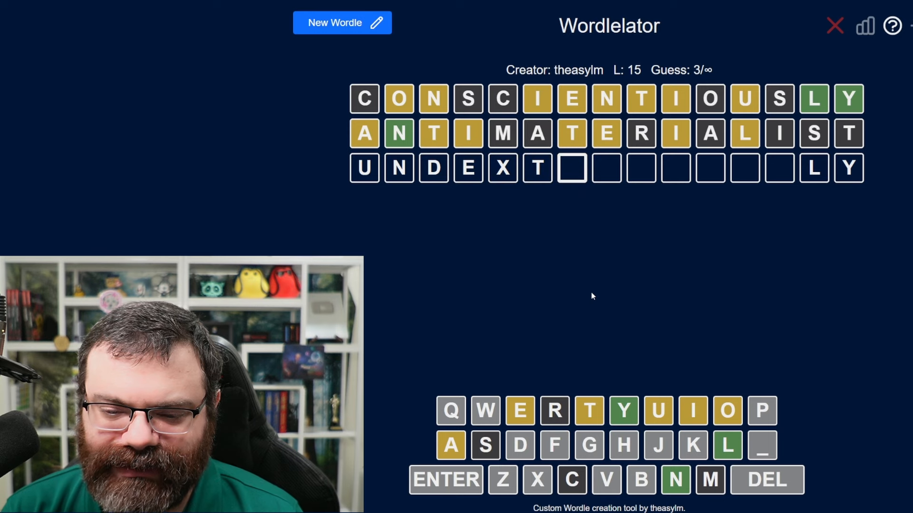
Submit UNDENTIFLOUGHLY as guess three and place U, N, O, L, Y in row four
{"action": "type", "text": "OUGHLY"}
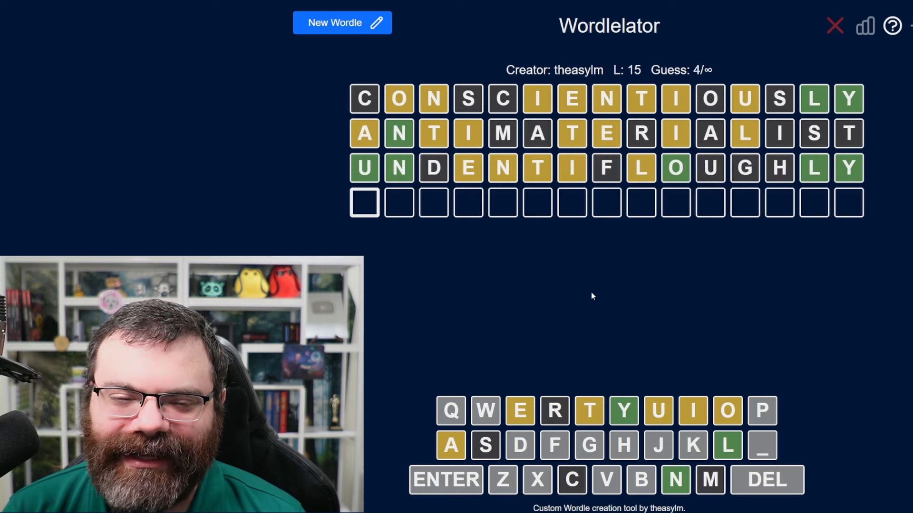
{"action": "type", "text": "UNOL"}
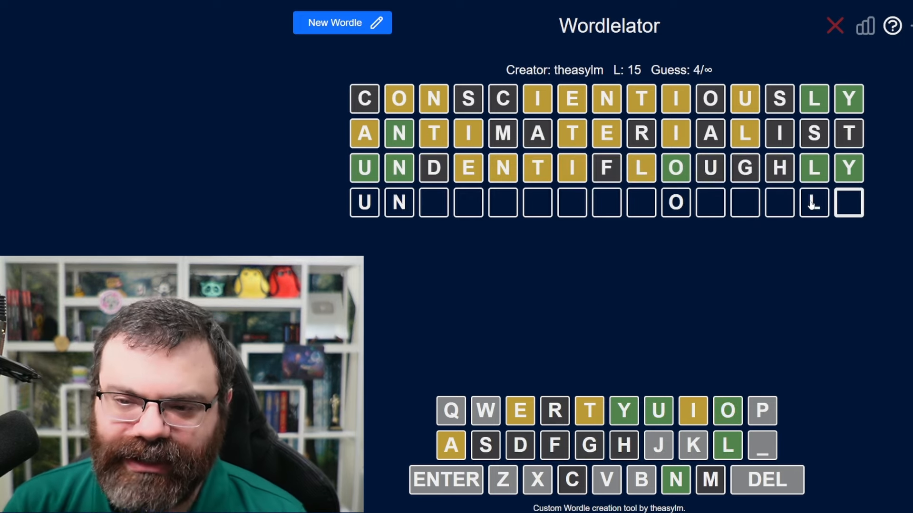
{"action": "type", "text": "Y"}
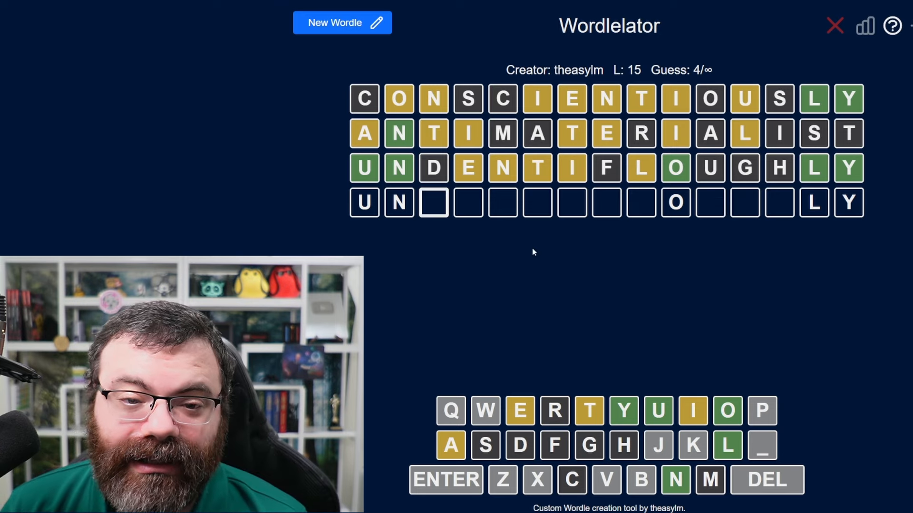
{"action": "mouse_move", "coordinate": [585, 260]}
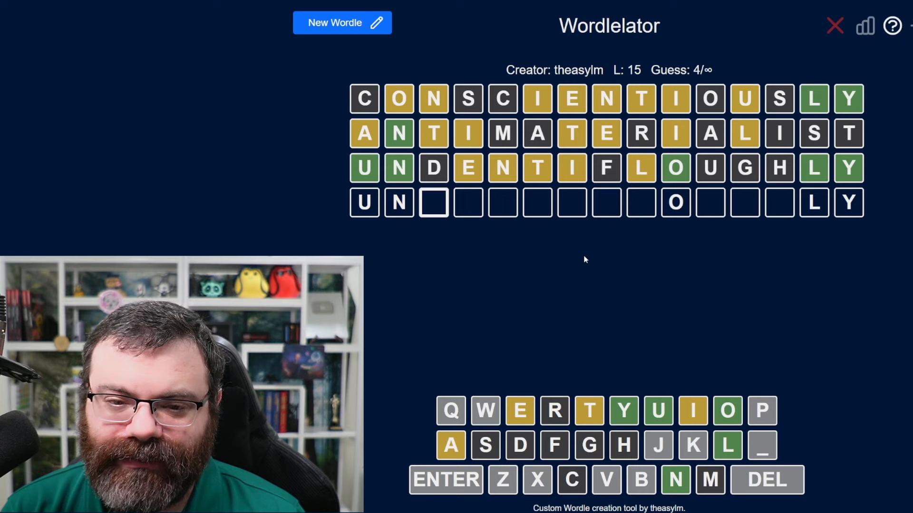
Complete and submit UNIVOBOWTONILLY as the fourth guess, erasing mistyped letters
{"action": "type", "text": "WI"}
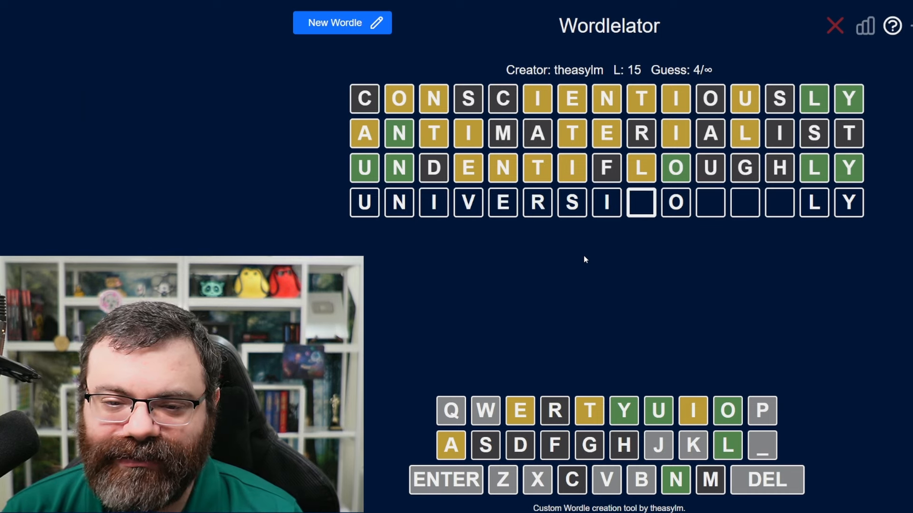
{"action": "key", "text": "Backspace"}
{"action": "type", "text": "   ONOL"}
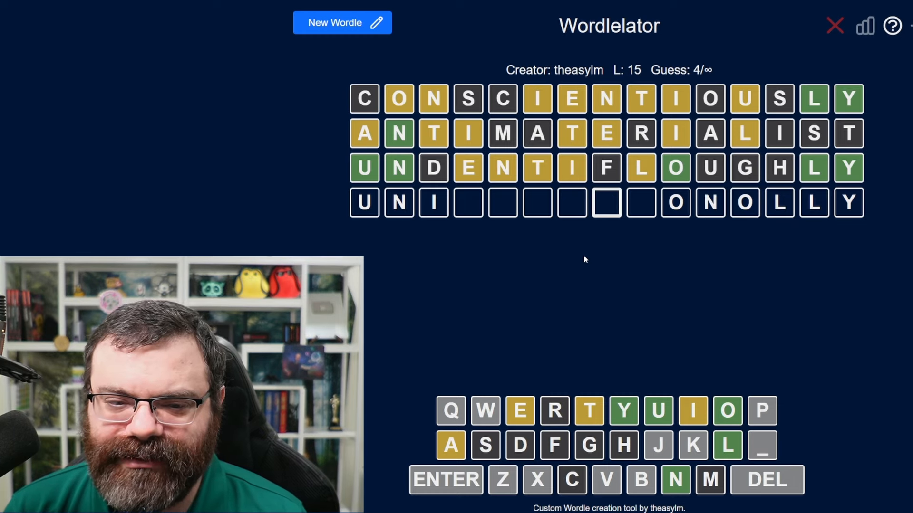
{"action": "type", "text": "OBOWTONI"}
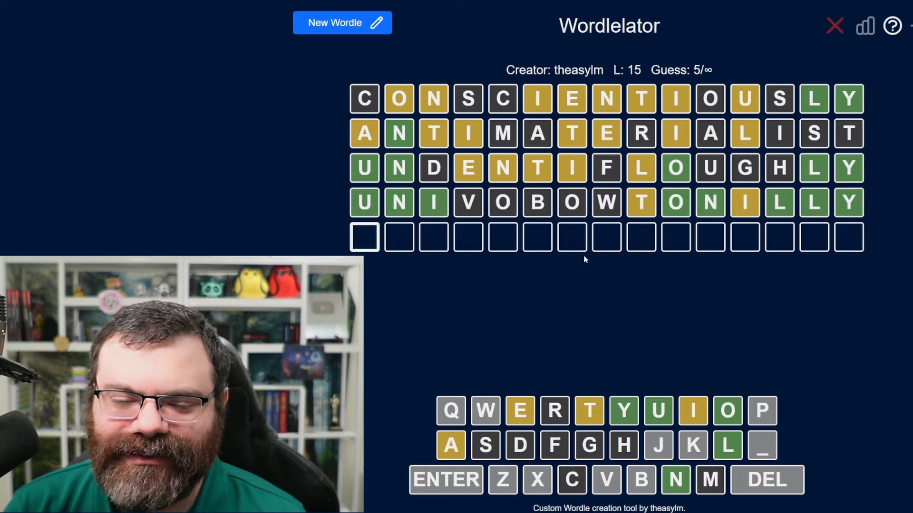
Fill the fifth row with UNIT…ONALLY, solving the puzzle as UNINTENTIONALLY
{"action": "type", "text": "UNIT     ONALLY"}
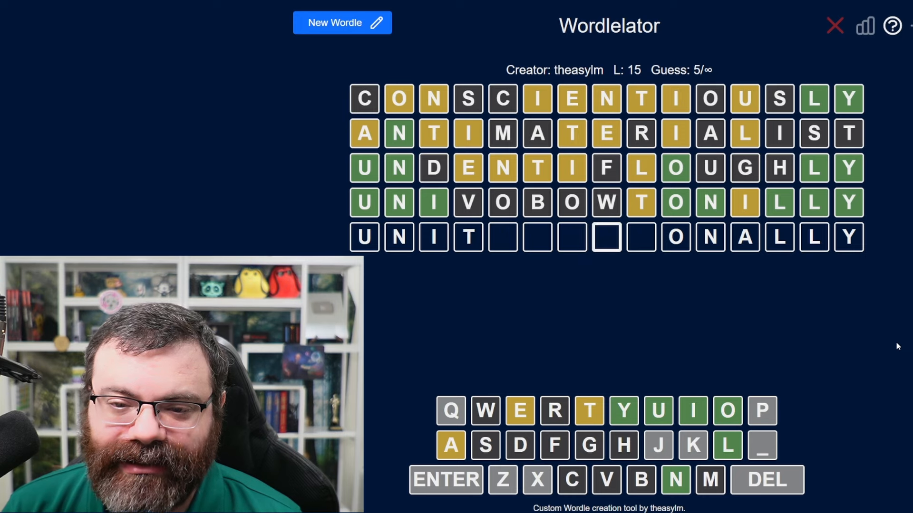
{"action": "type", "text": "T"}
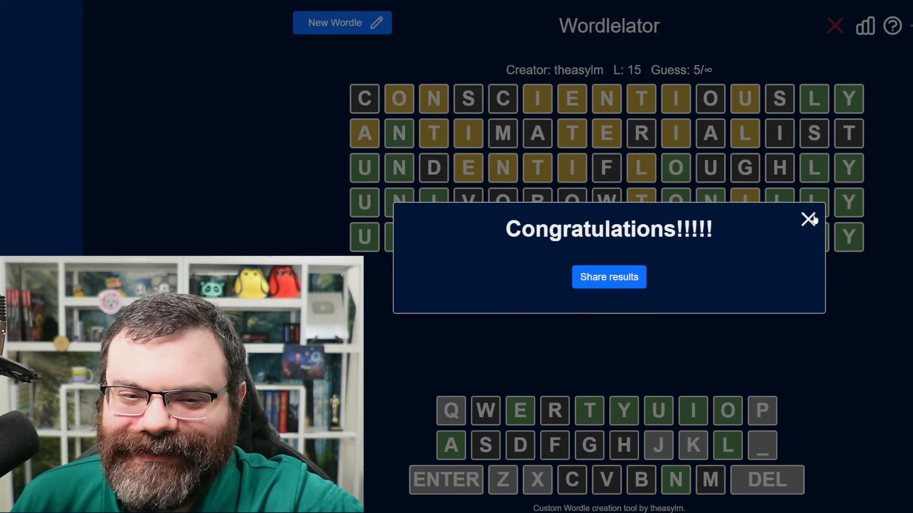
Close the Congratulations popup to reveal the solved UNINTENTIONALLY board
{"action": "left_click", "coordinate": [808, 220]}
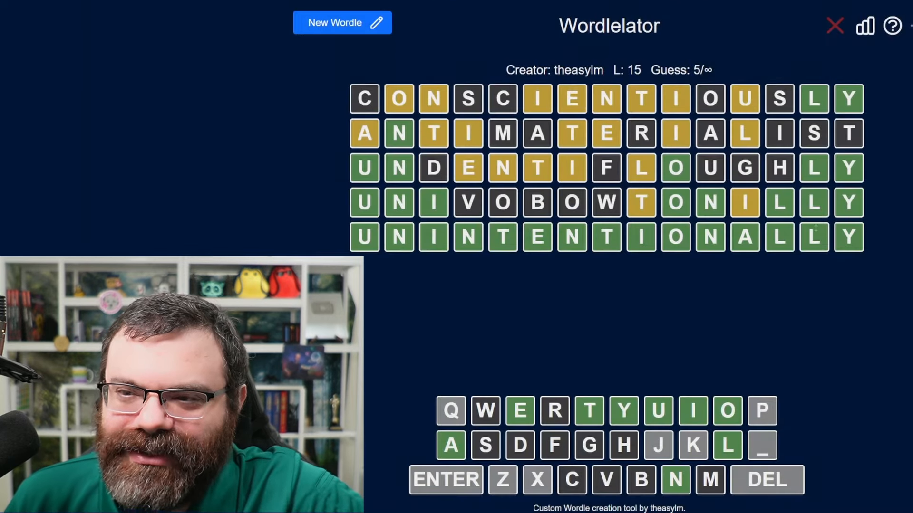